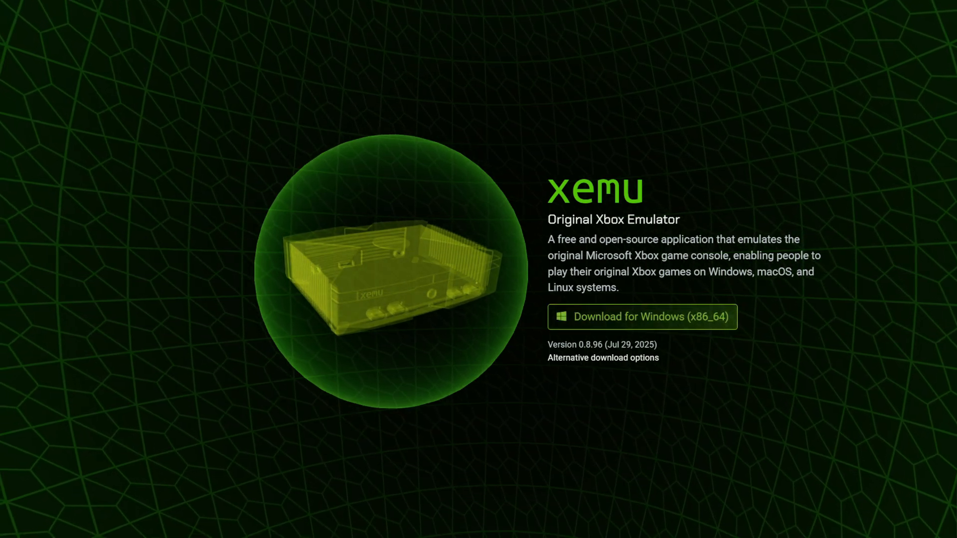
- Scroll the xemu home page down to the game compatibility grid with status badges
{"action": "scroll", "scroll_direction": "down", "scroll_amount": 3}
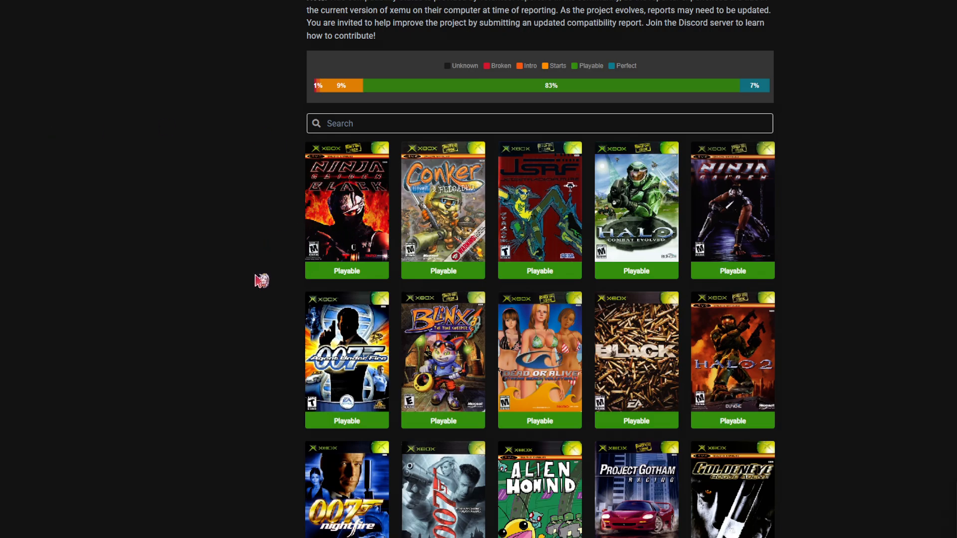
- Open the Ninja Gaiden Black entry showing Playable status and known issues
{"action": "left_click", "coordinate": [347, 203]}
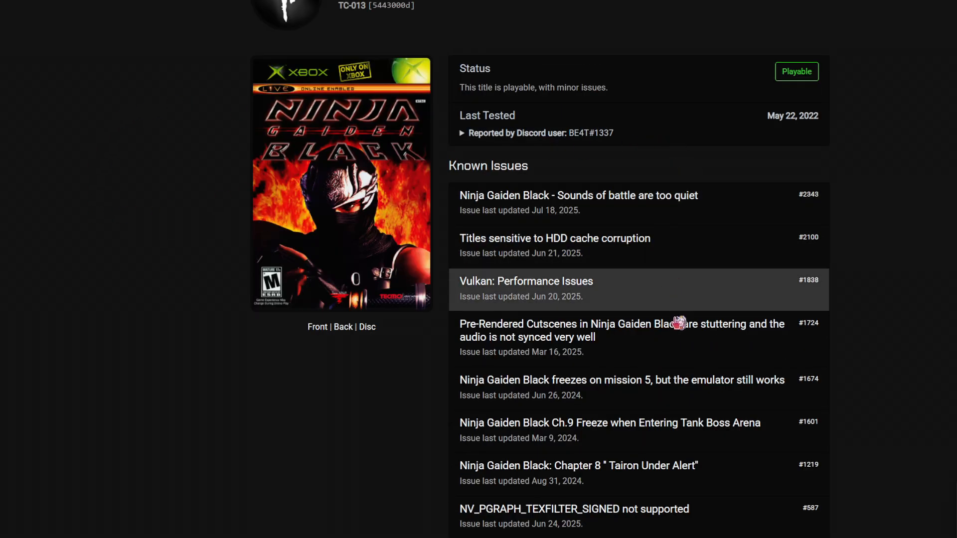
{"action": "mouse_move", "coordinate": [603, 351]}
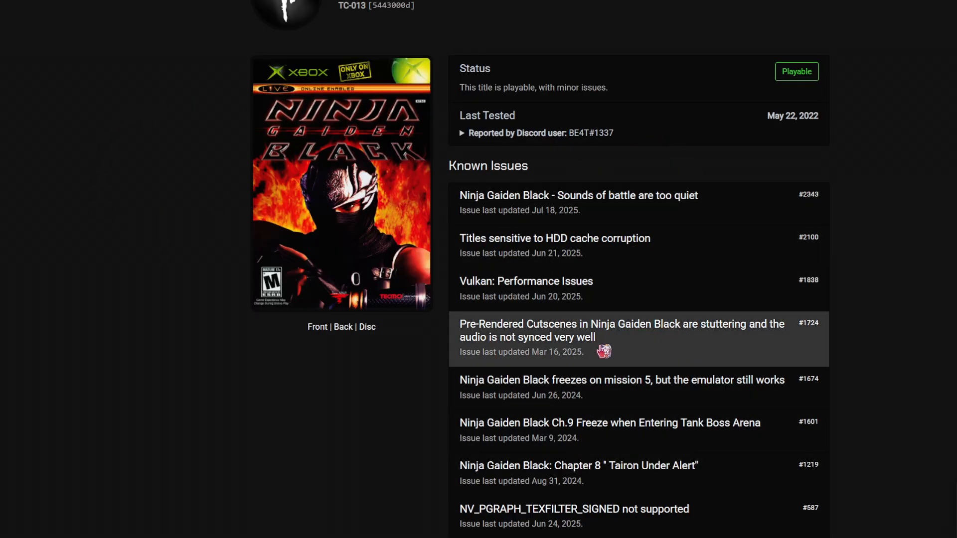
{"action": "mouse_move", "coordinate": [618, 376]}
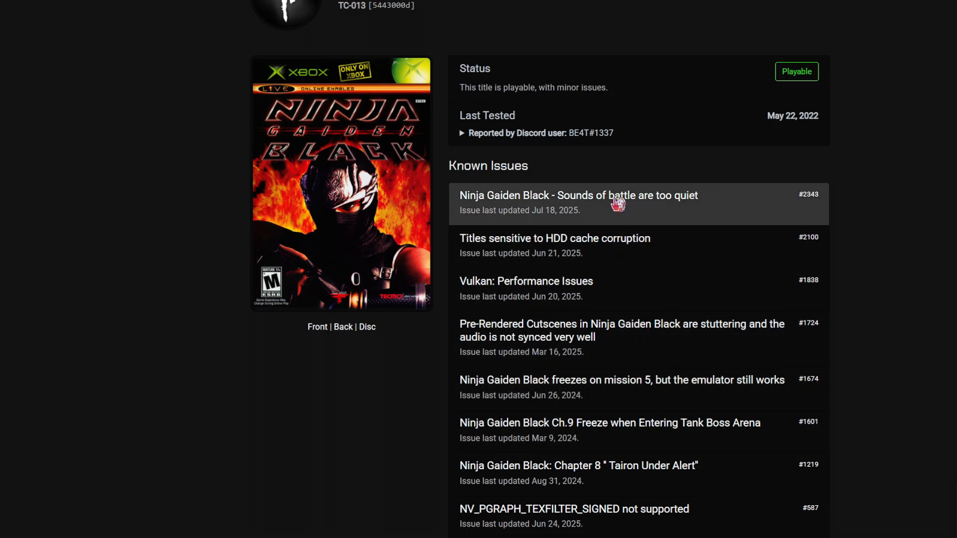
{"action": "mouse_move", "coordinate": [588, 194]}
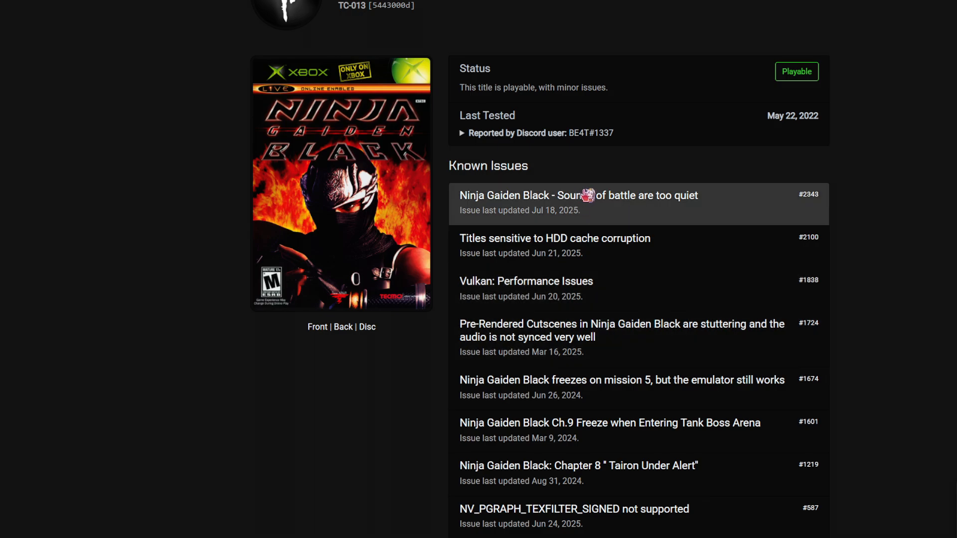
{"action": "mouse_move", "coordinate": [607, 202]}
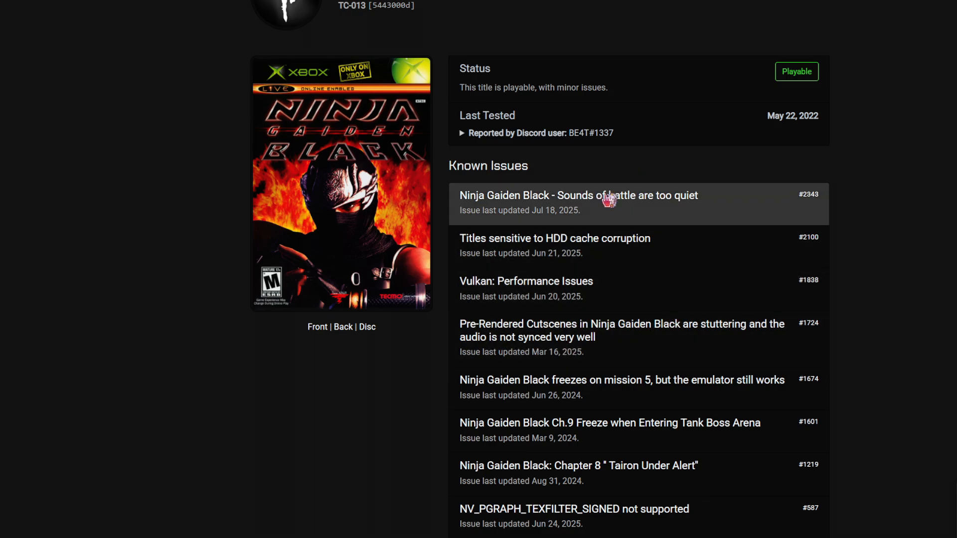
{"action": "mouse_move", "coordinate": [657, 209]}
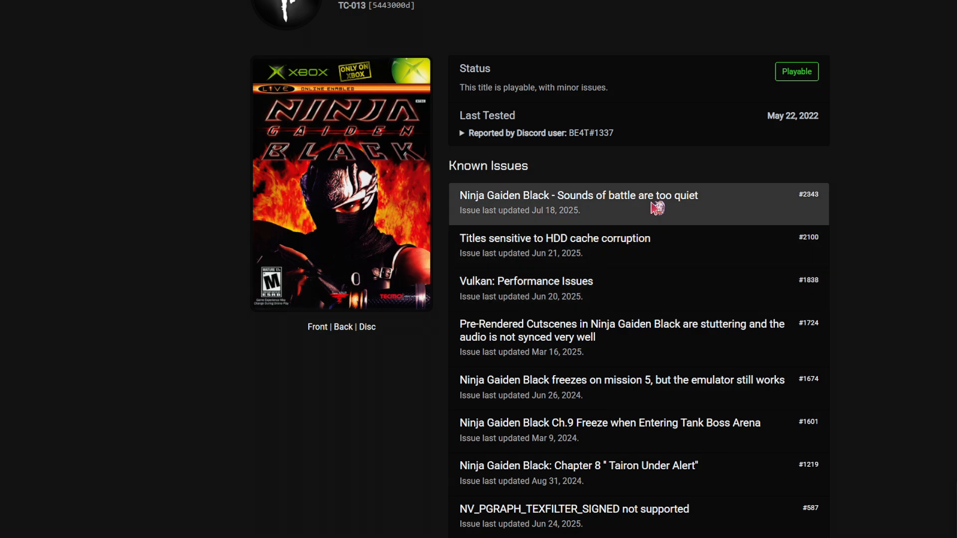
- Open GitHub issue #2343 about battle sounds being too quiet
{"action": "left_click", "coordinate": [586, 195]}
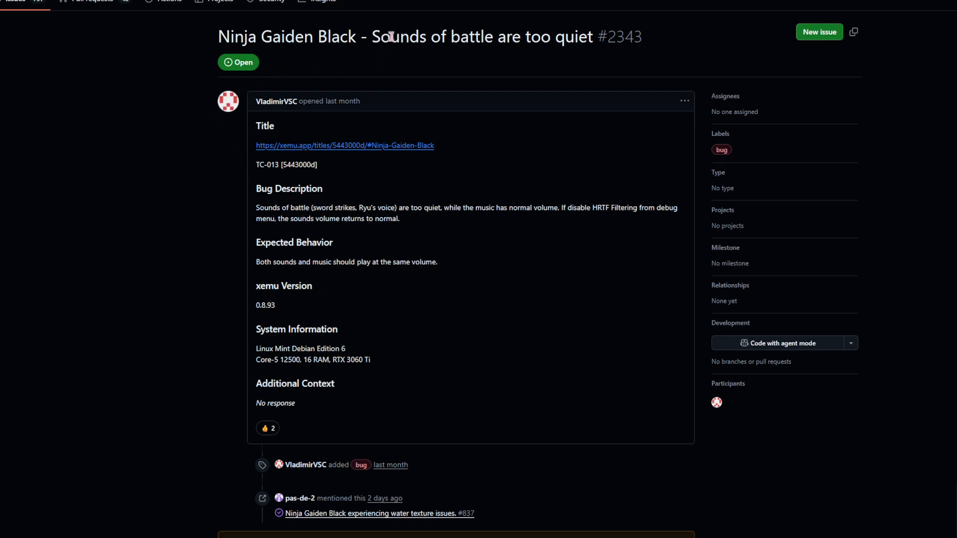
{"action": "mouse_move", "coordinate": [593, 210]}
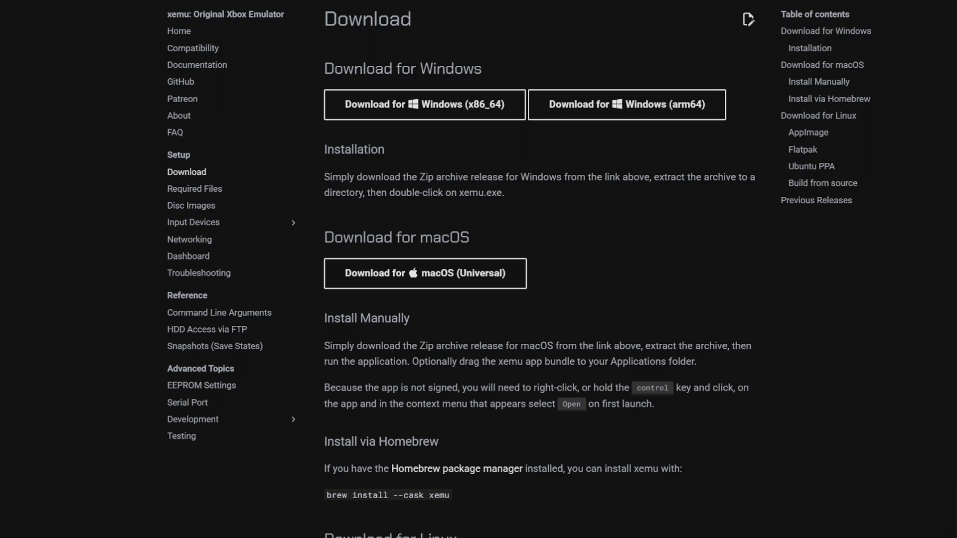
{"action": "mouse_move", "coordinate": [518, 196]}
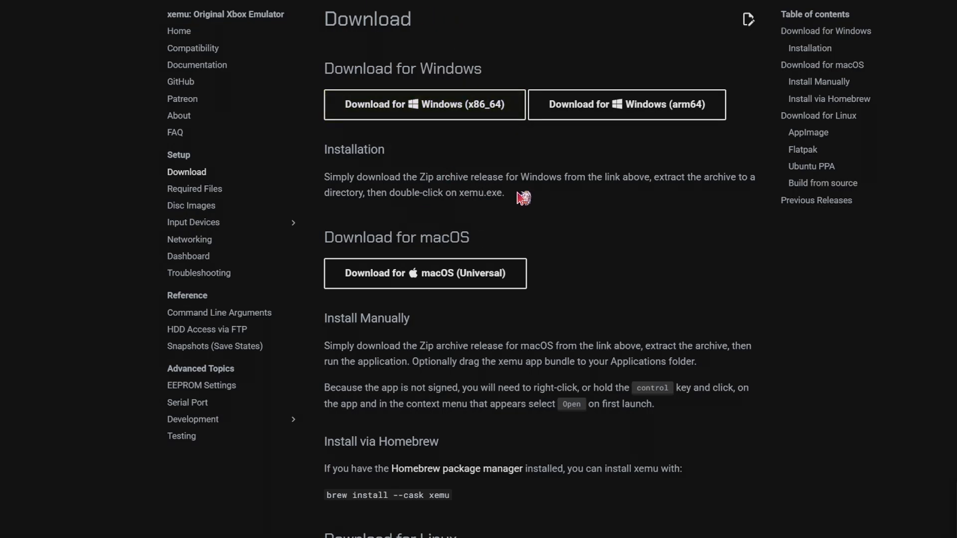
{"action": "mouse_move", "coordinate": [181, 38]}
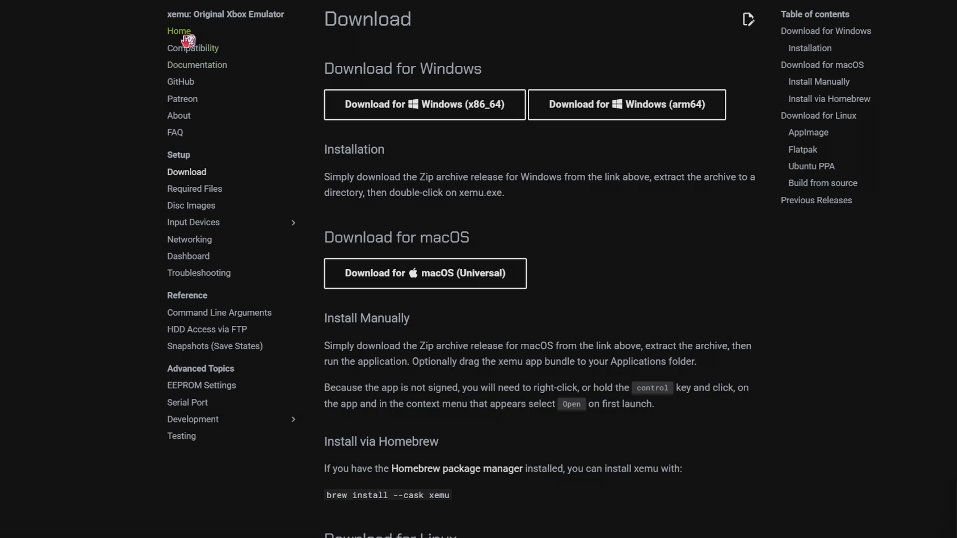
- Open Required Files and highlight the MCPX Boot ROM and Flash ROM (BIOS) entries
{"action": "left_click", "coordinate": [195, 189]}
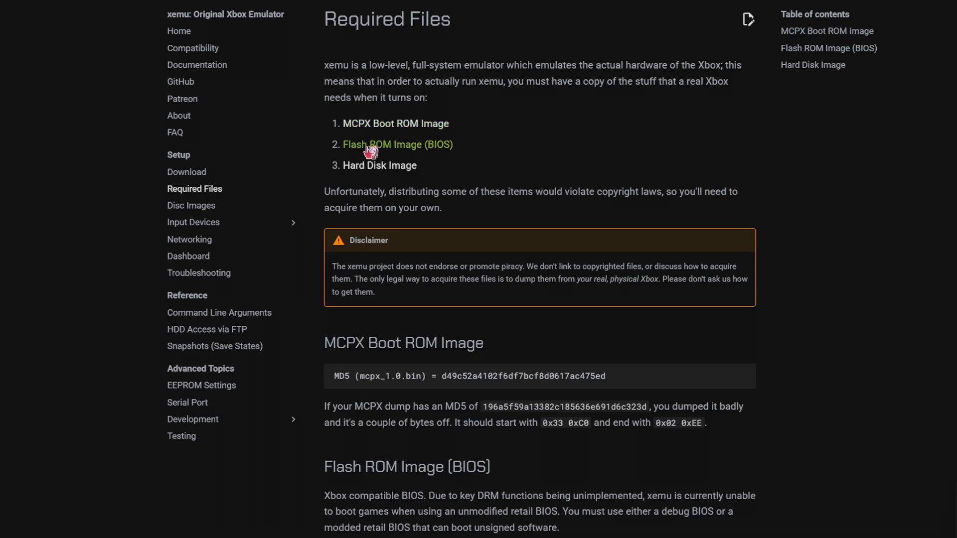
{"action": "mouse_move", "coordinate": [593, 188]}
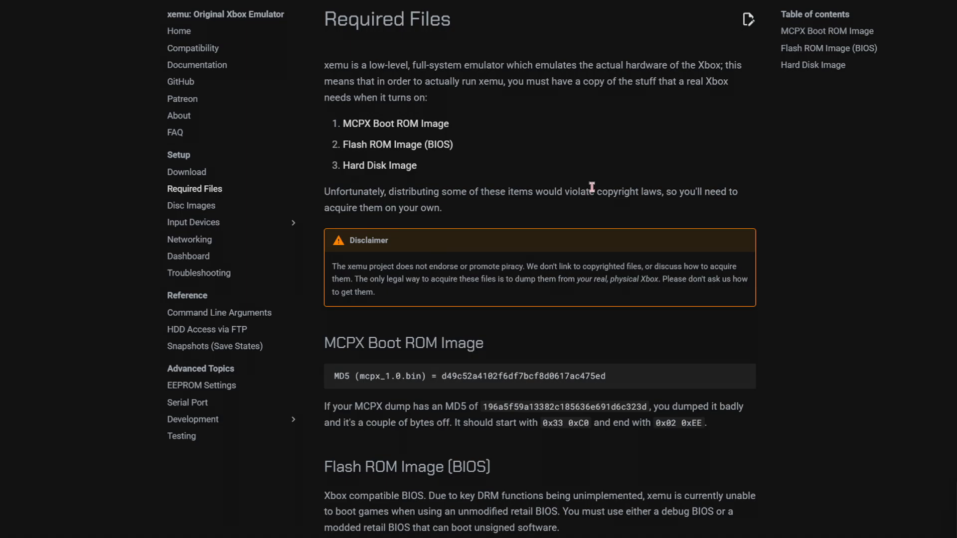
{"action": "left_click_drag", "start_coordinate": [344, 123], "coordinate": [452, 145]}
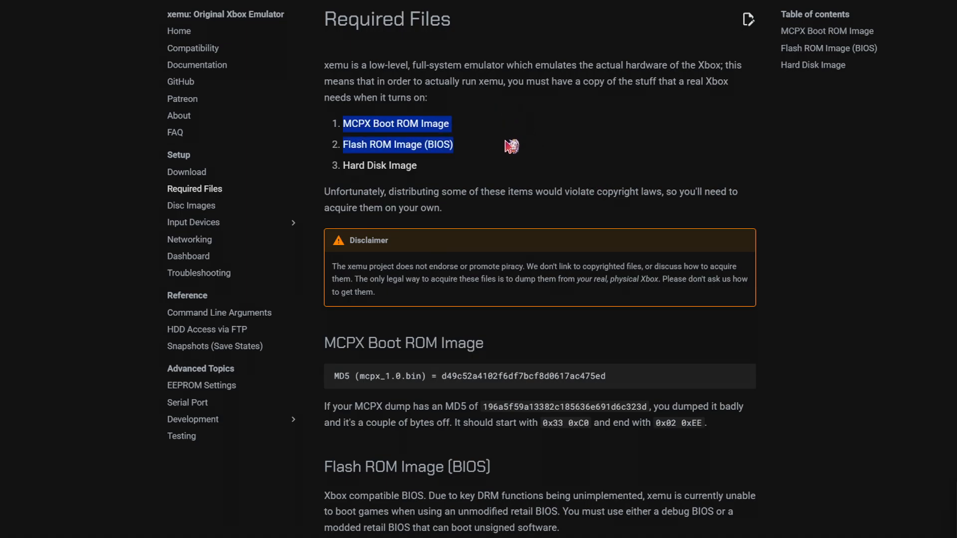
{"action": "mouse_move", "coordinate": [499, 112]}
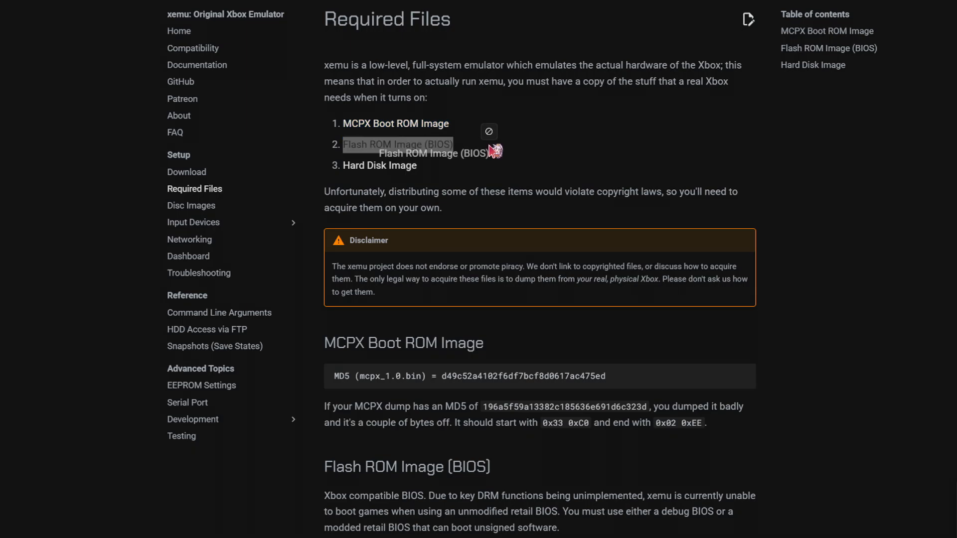
- Scroll to the Hard Disk Image section offering the pre-formatted Xbox HDD download
{"action": "scroll", "scroll_direction": "down", "scroll_amount": 3}
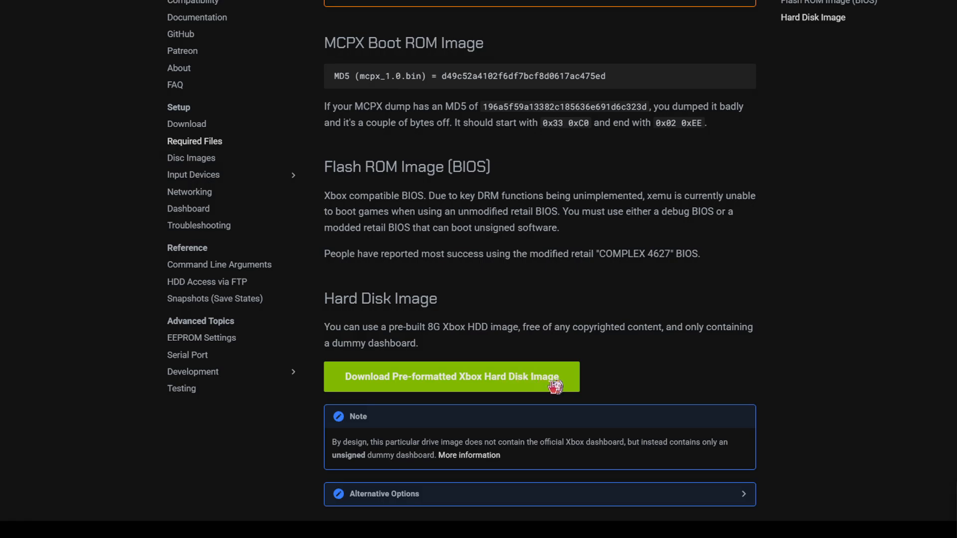
{"action": "mouse_move", "coordinate": [534, 384]}
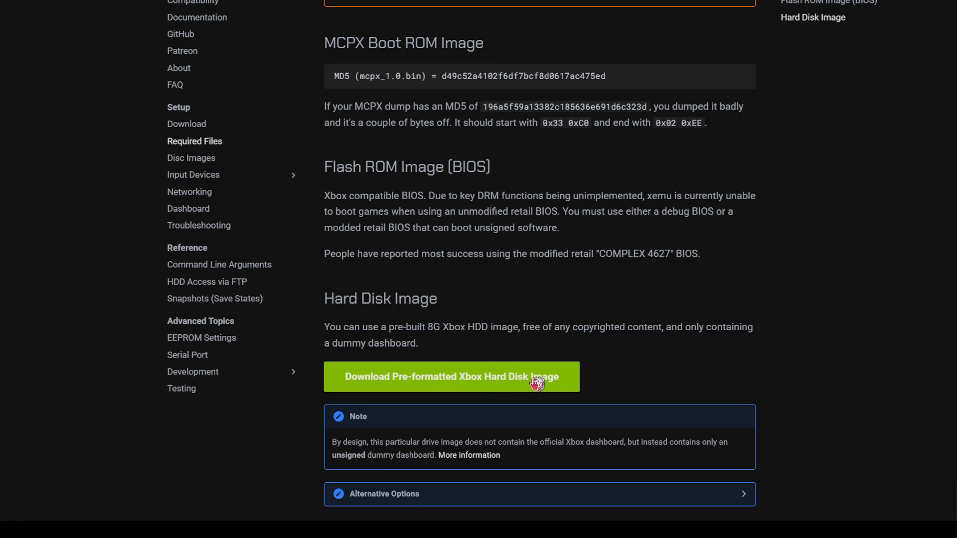
{"action": "mouse_move", "coordinate": [486, 378]}
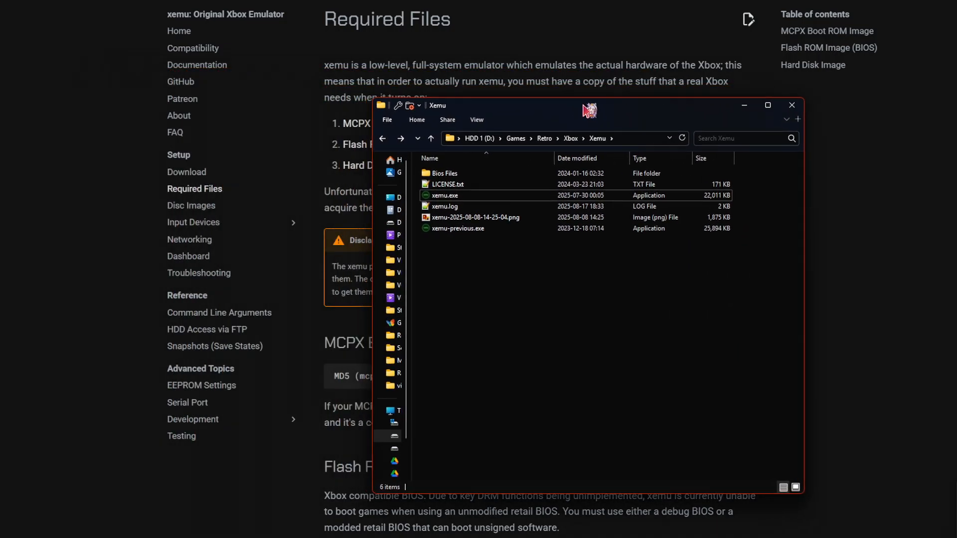
- Launch xemu.exe from the Xemu folder
{"action": "left_click", "coordinate": [445, 195]}
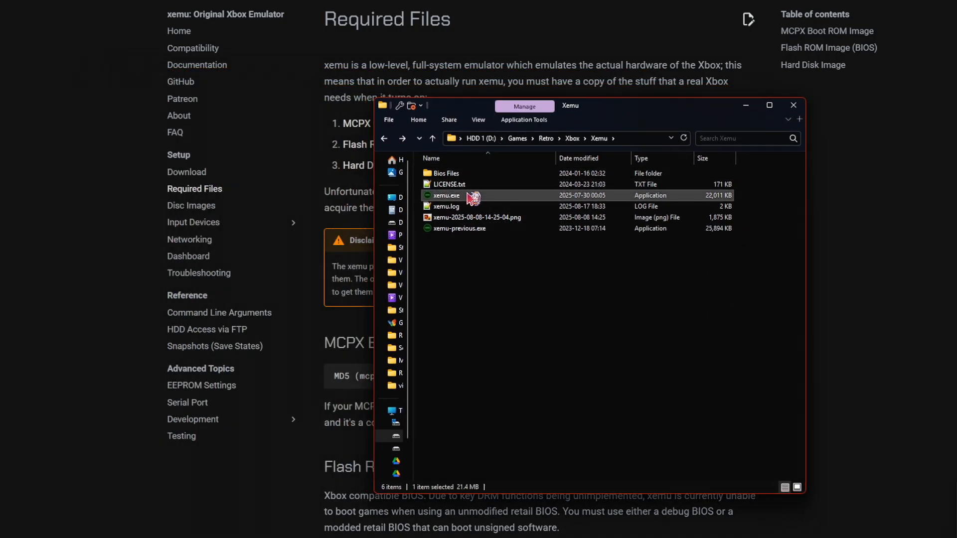
{"action": "double_click", "coordinate": [446, 195]}
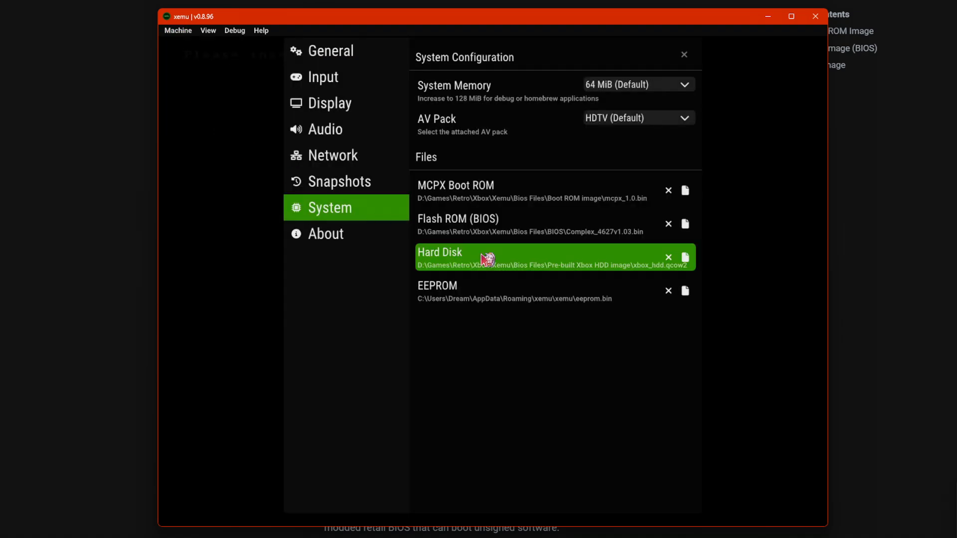
{"action": "mouse_move", "coordinate": [319, 219]}
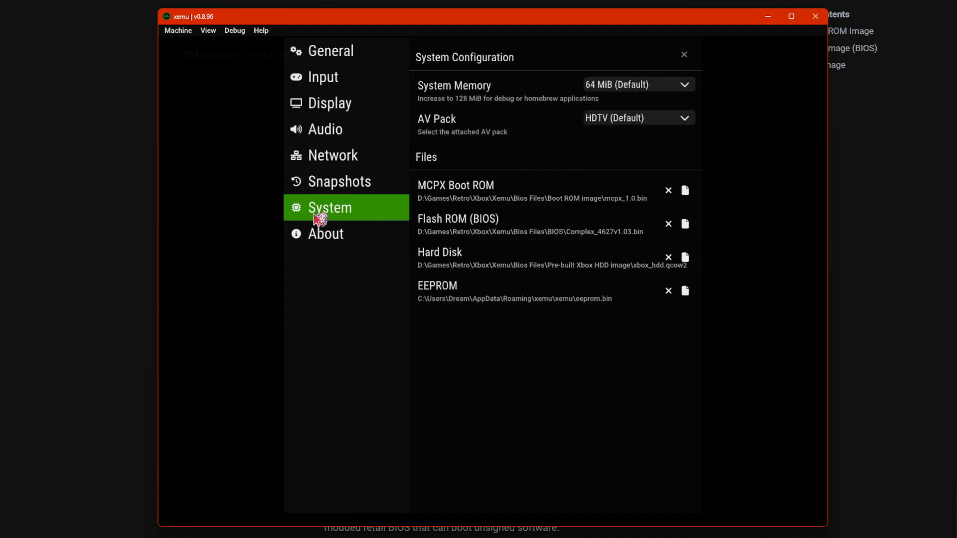
{"action": "mouse_move", "coordinate": [335, 219]}
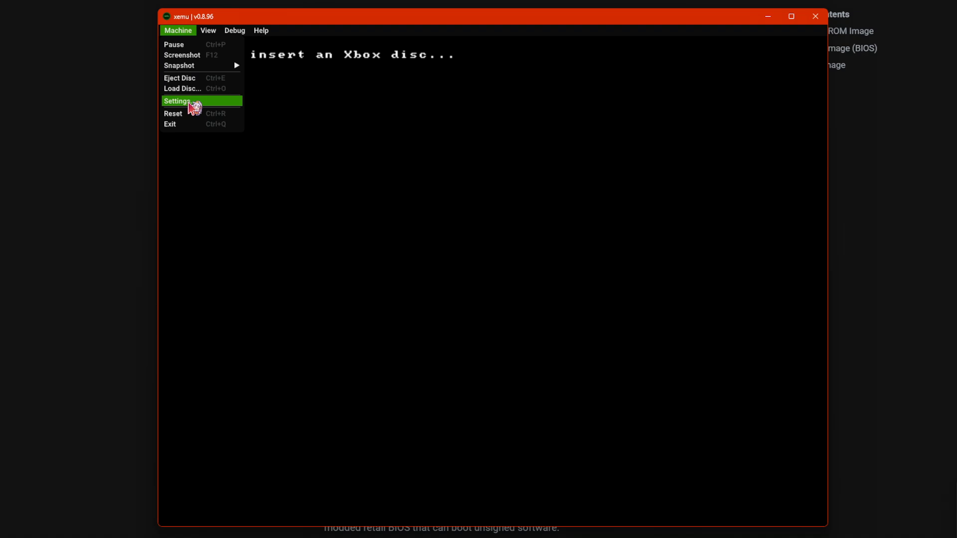
- Review the MCPX Boot ROM path and Input settings, then return to the Machine menu
{"action": "left_click", "coordinate": [178, 102]}
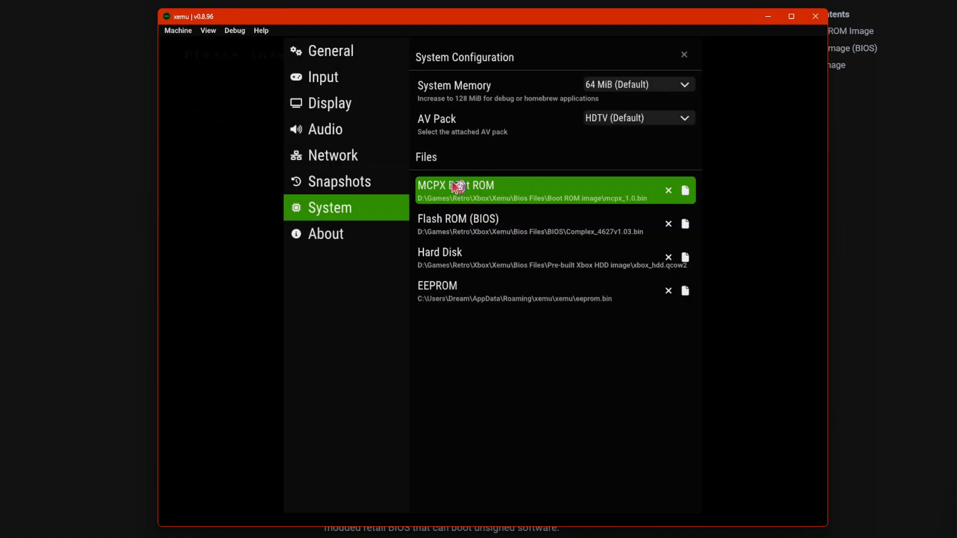
{"action": "mouse_move", "coordinate": [438, 263]}
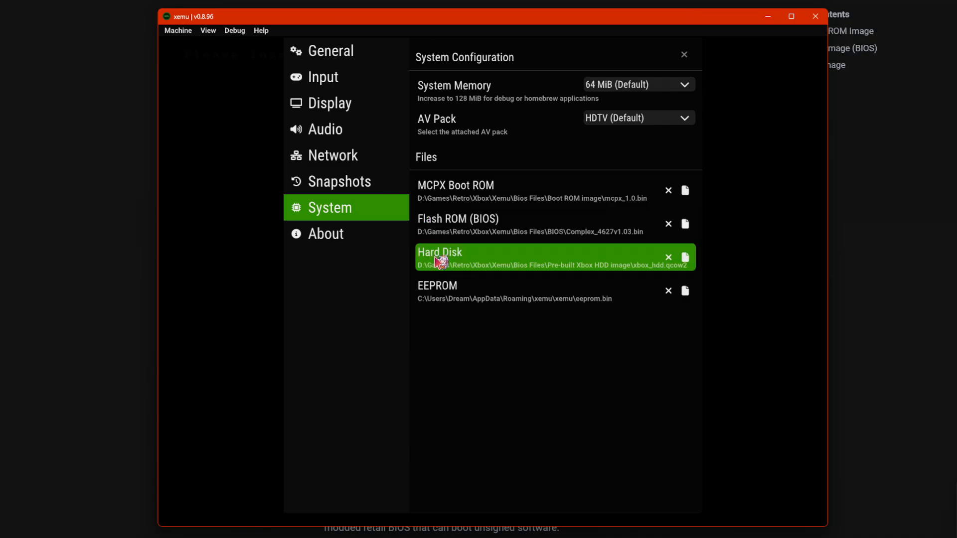
{"action": "mouse_move", "coordinate": [512, 294]}
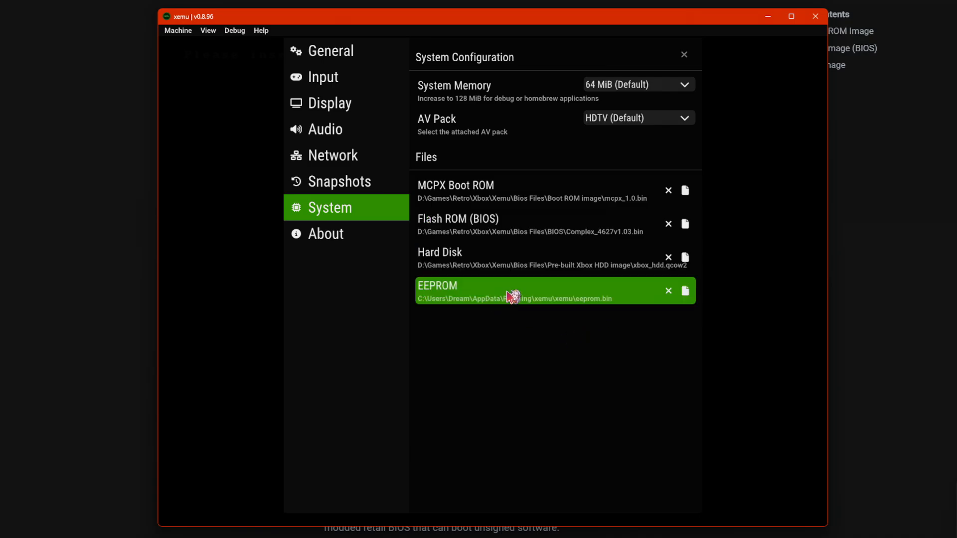
{"action": "mouse_move", "coordinate": [319, 177]}
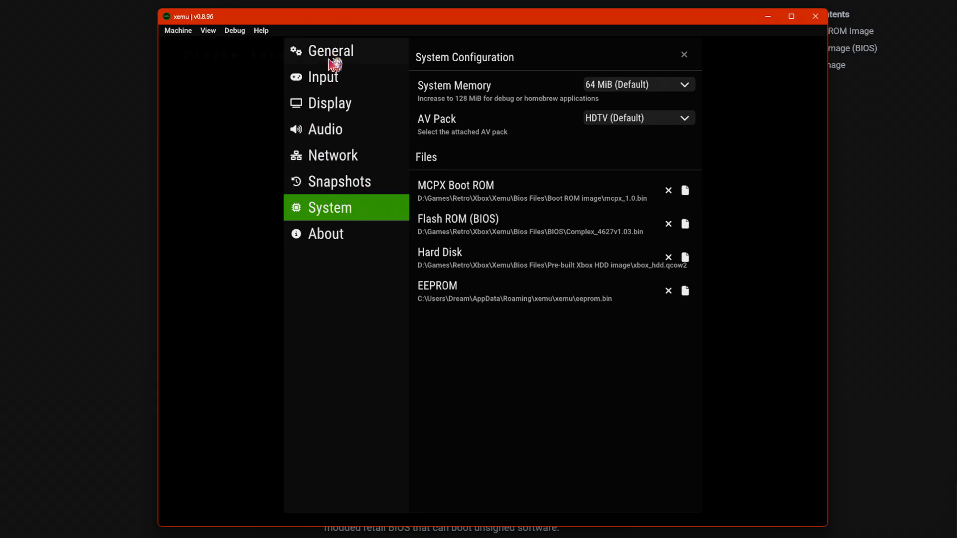
{"action": "left_click", "coordinate": [323, 76]}
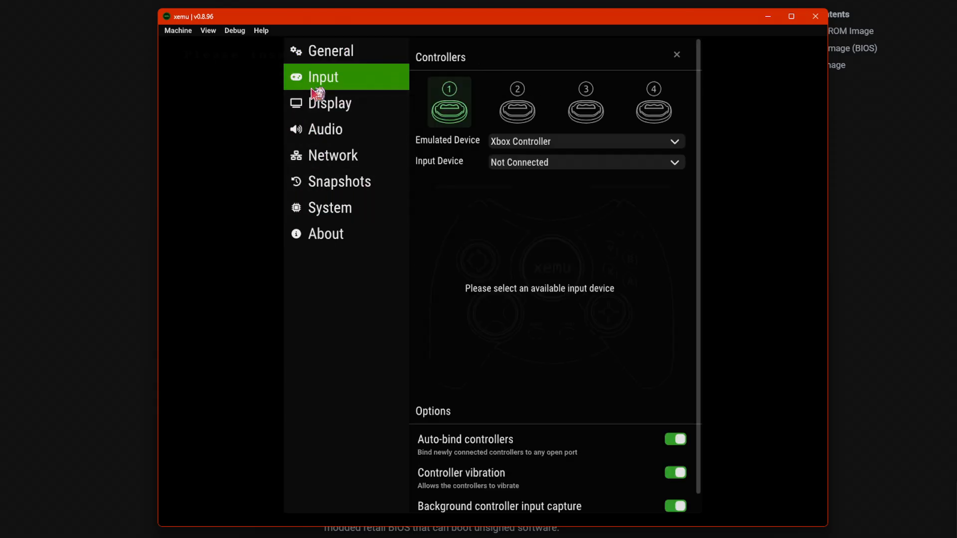
{"action": "left_click", "coordinate": [178, 30]}
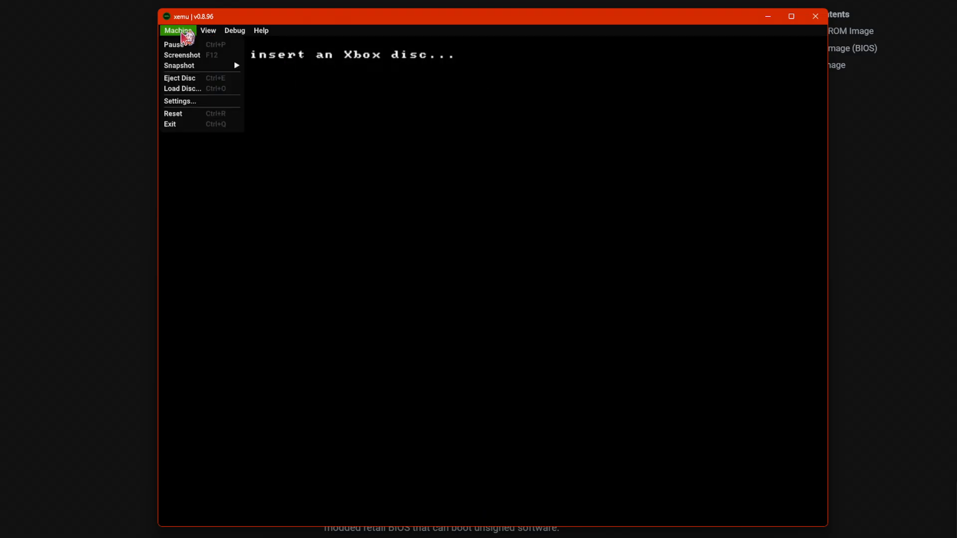
{"action": "mouse_move", "coordinate": [253, 102]}
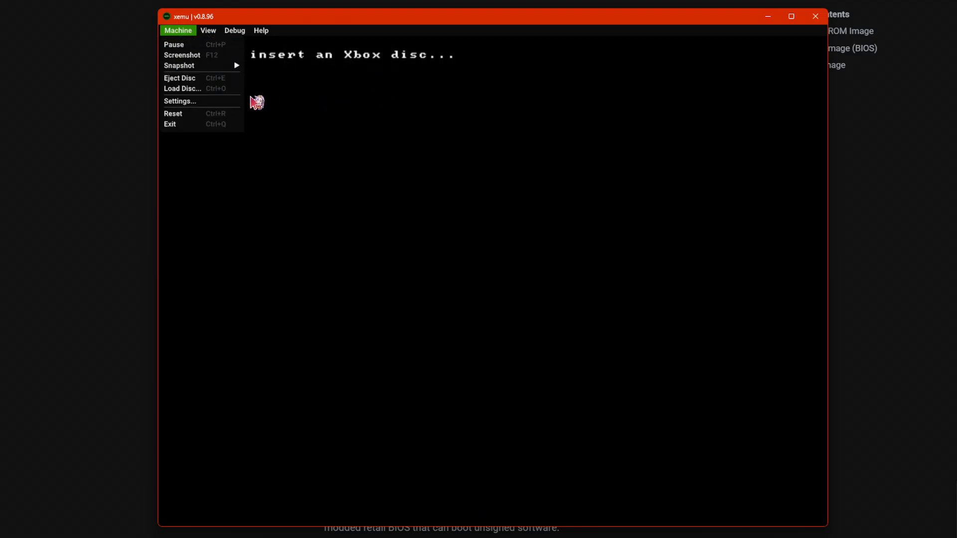
{"action": "mouse_move", "coordinate": [186, 91]}
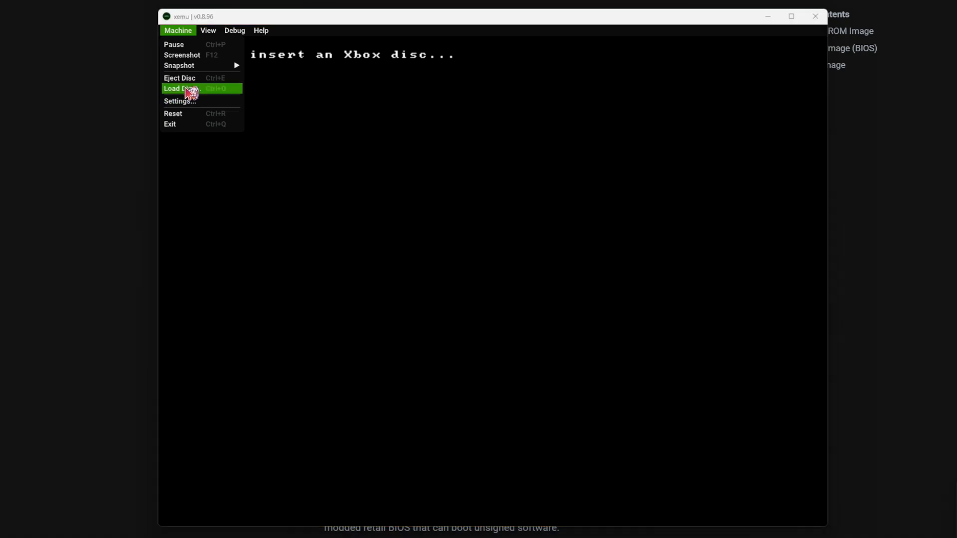
- Choose Load Disc... from the Machine menu to pick a game image
{"action": "left_click", "coordinate": [189, 88]}
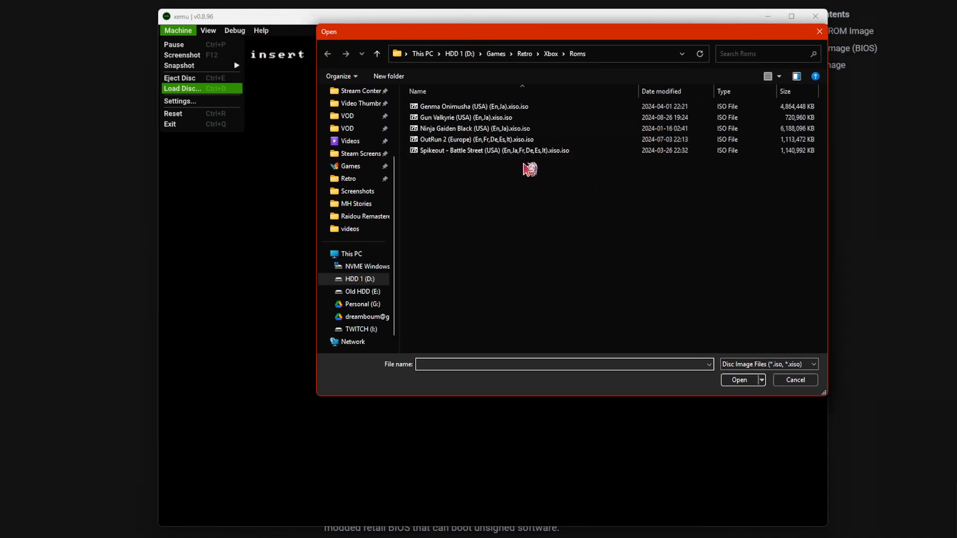
- Select the Spikeout Battle Street xiso in the Roms folder, then dismiss the picker
{"action": "left_click", "coordinate": [491, 149]}
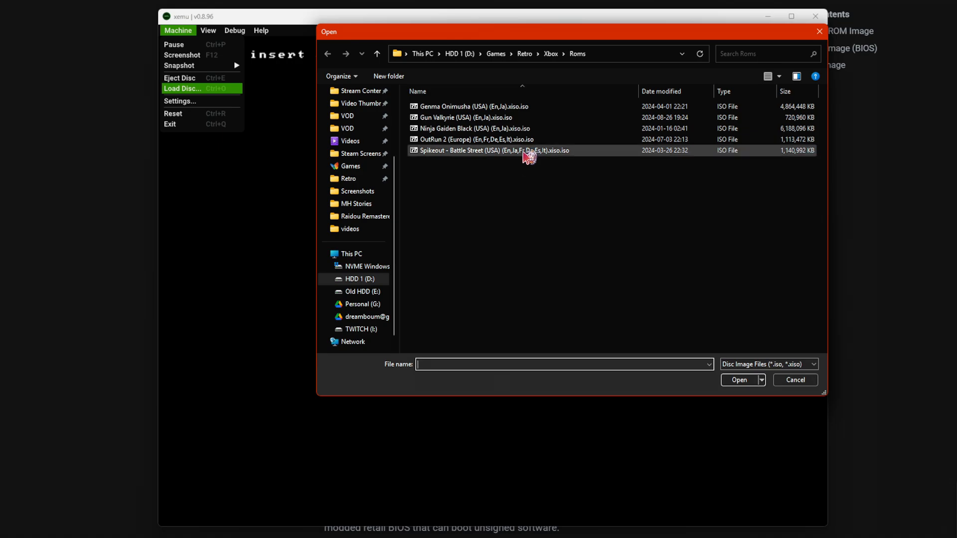
{"action": "mouse_move", "coordinate": [526, 156]}
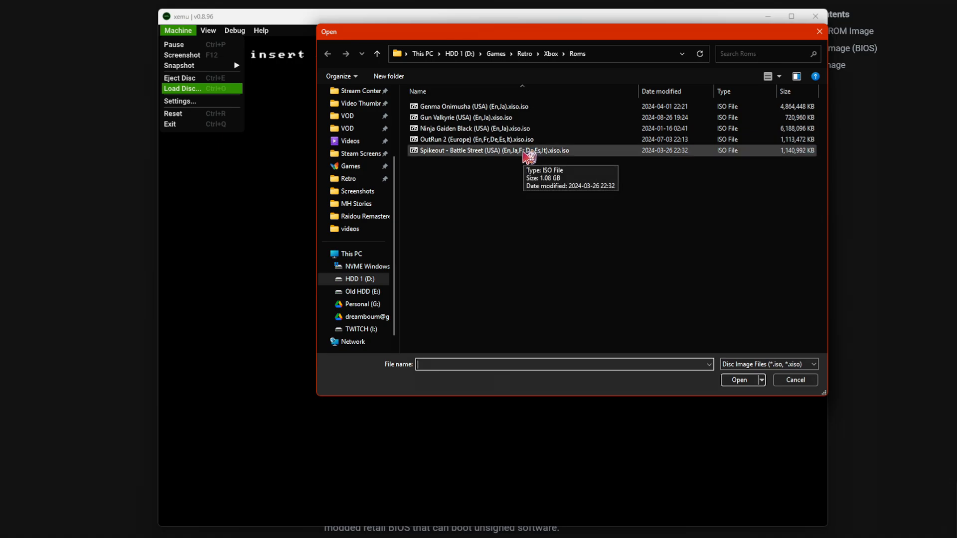
{"action": "mouse_move", "coordinate": [512, 153]}
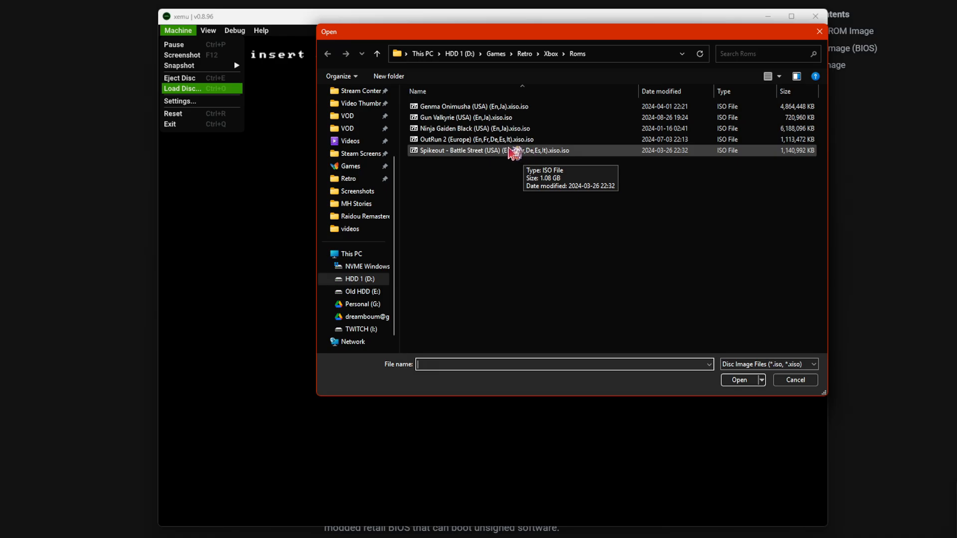
{"action": "left_click", "coordinate": [473, 129]}
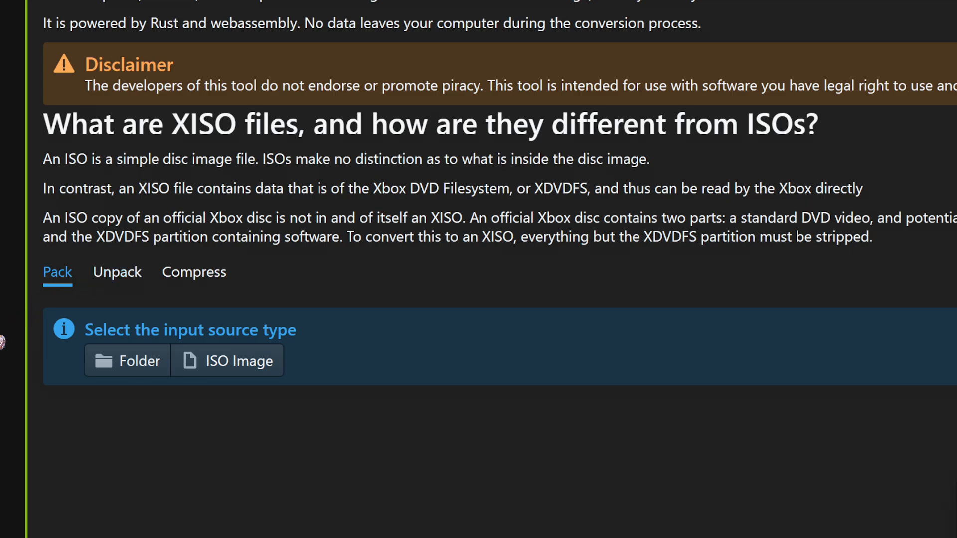
{"action": "mouse_move", "coordinate": [230, 367]}
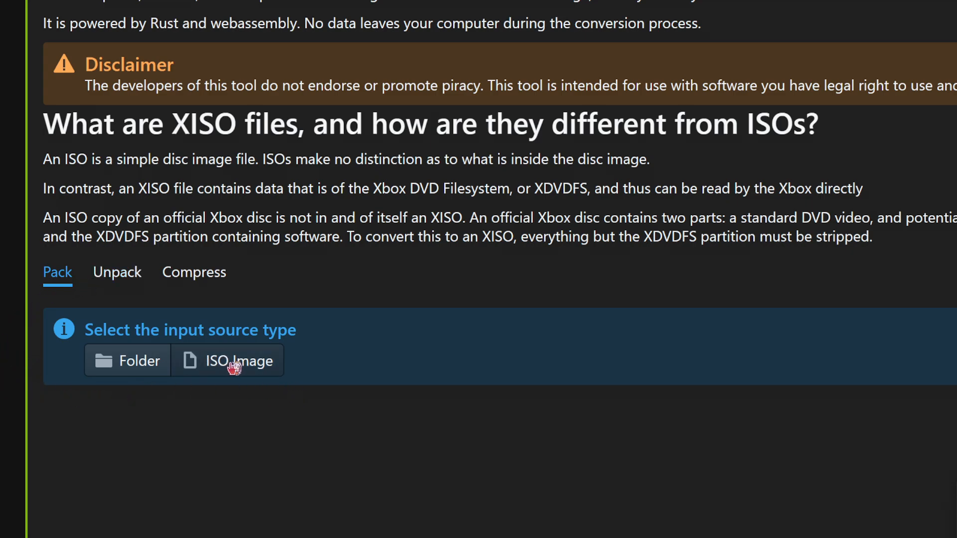
- Choose ISO Image as the pack input source and start selecting the Xbox ISO
{"action": "left_click", "coordinate": [232, 361]}
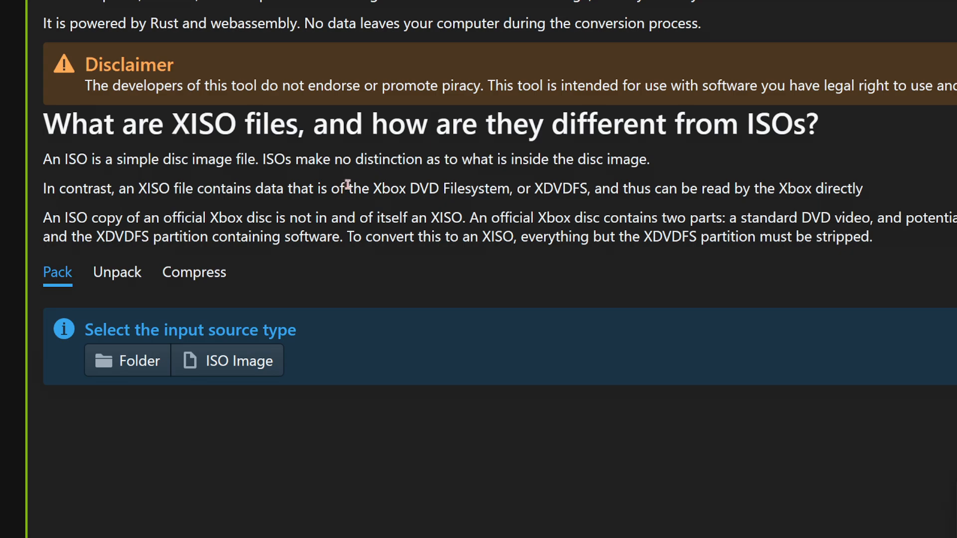
{"action": "mouse_move", "coordinate": [458, 200]}
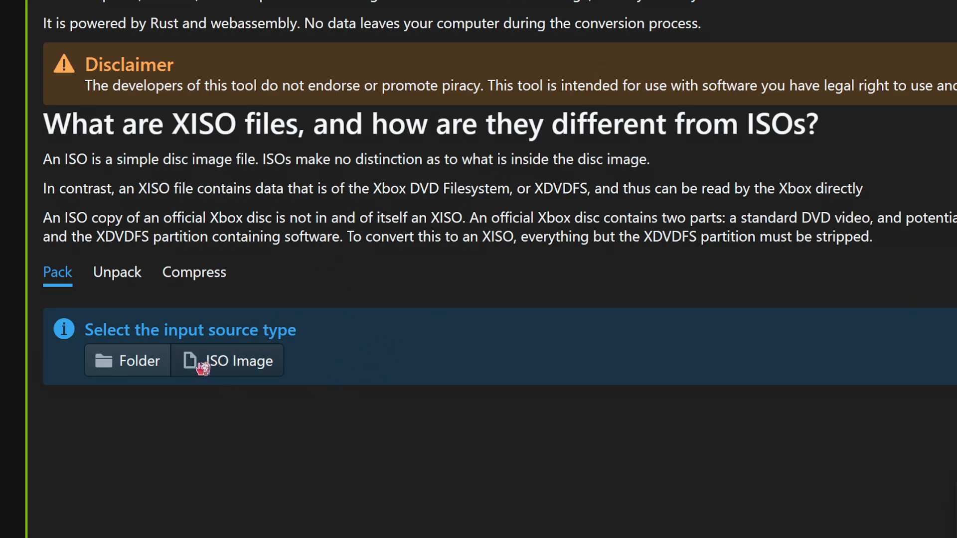
{"action": "left_click", "coordinate": [227, 361]}
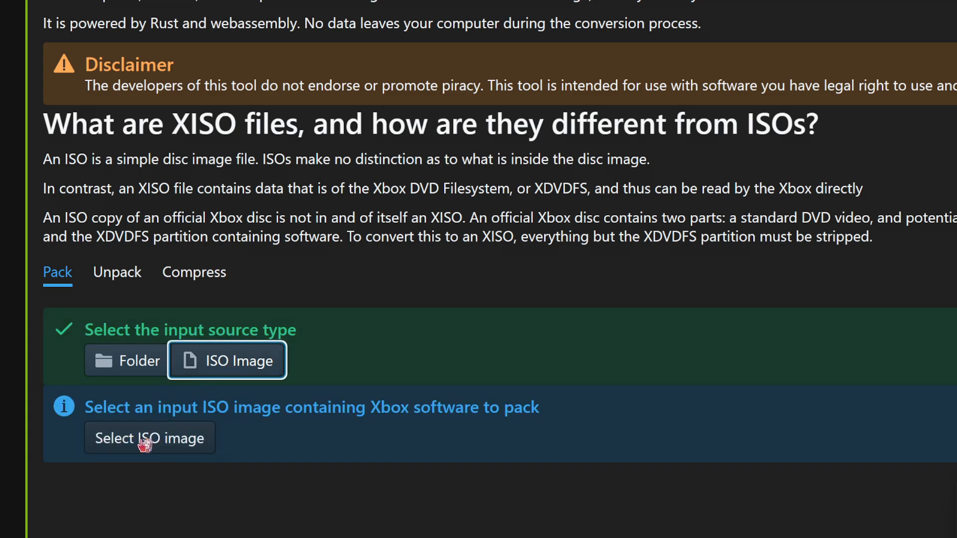
{"action": "left_click", "coordinate": [149, 439]}
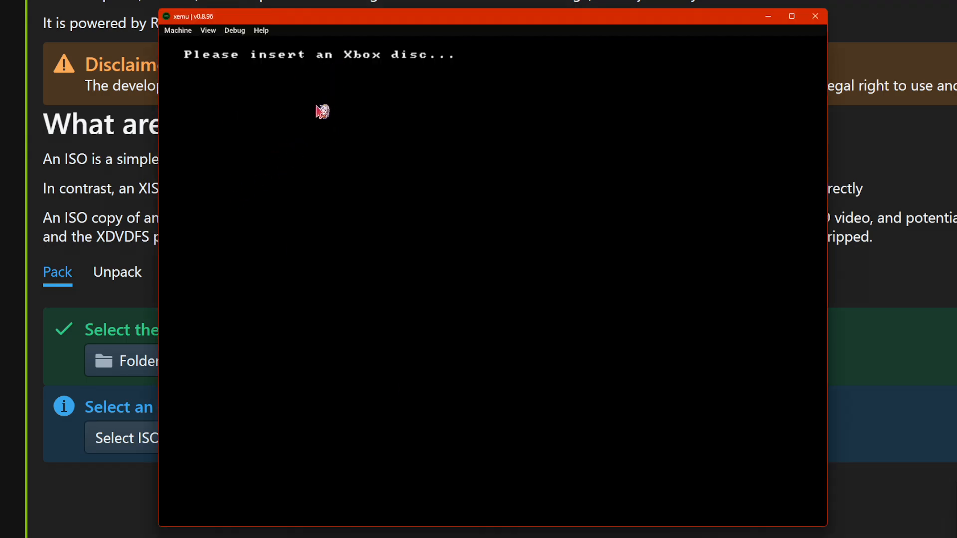
- Reset the emulated Xbox from the Machine menu to boot the loaded Ninja Gaiden Black disc
{"action": "left_click", "coordinate": [178, 30]}
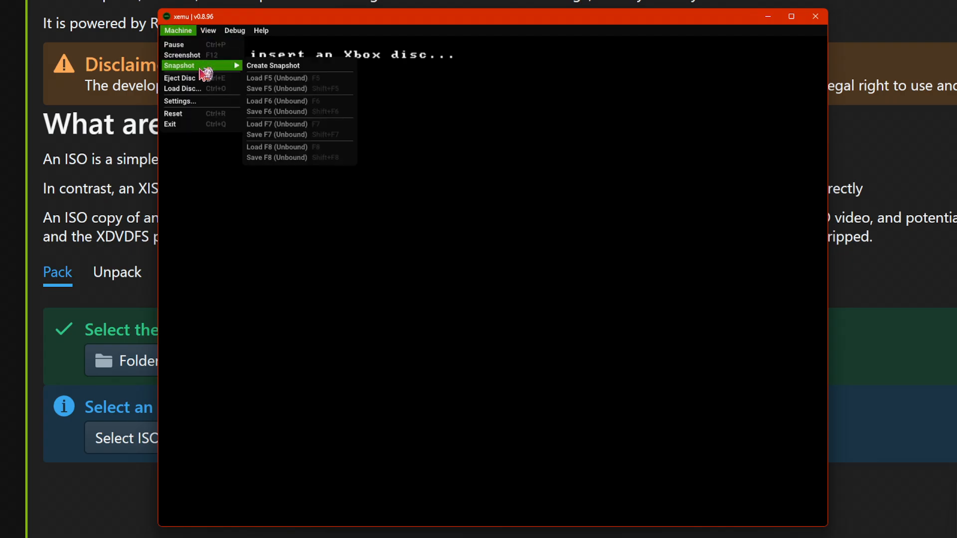
{"action": "left_click", "coordinate": [183, 88]}
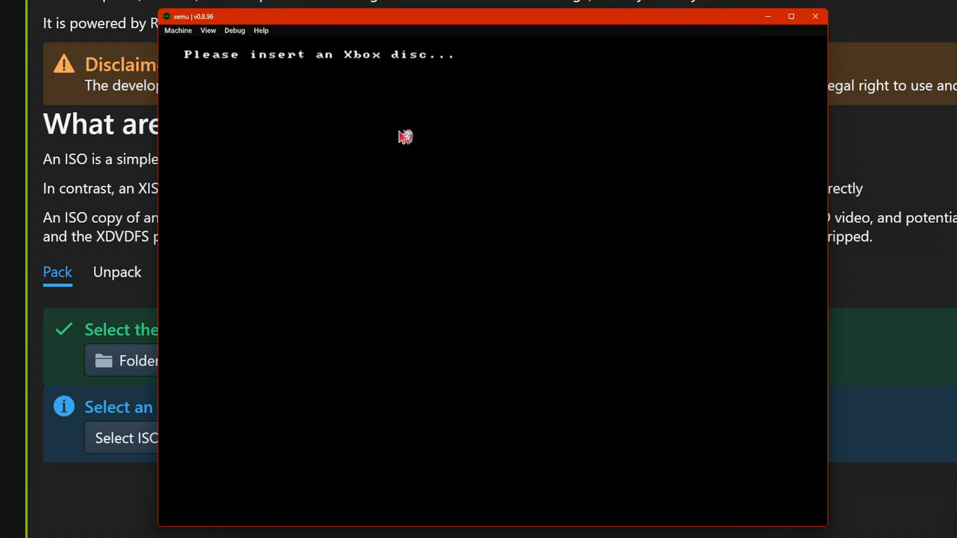
{"action": "left_click", "coordinate": [178, 30]}
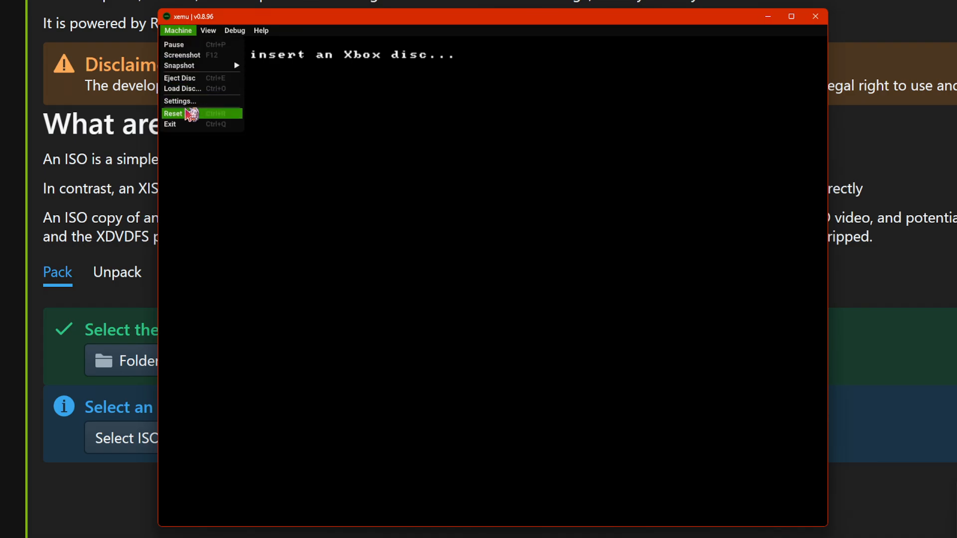
{"action": "left_click", "coordinate": [173, 112]}
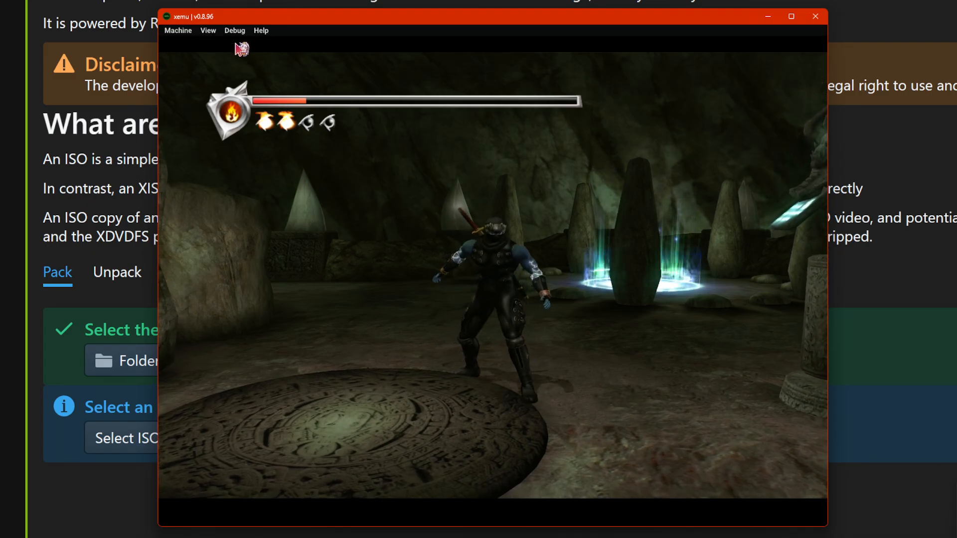
- View the Audio Debug panel with HRTF Filtering unchecked, then close it back to the game
{"action": "left_click", "coordinate": [236, 30]}
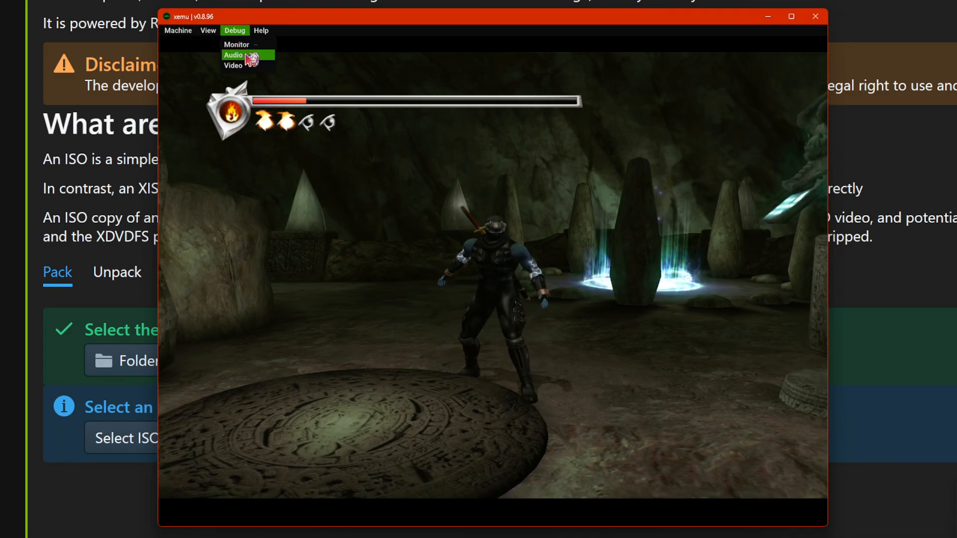
{"action": "left_click", "coordinate": [235, 55]}
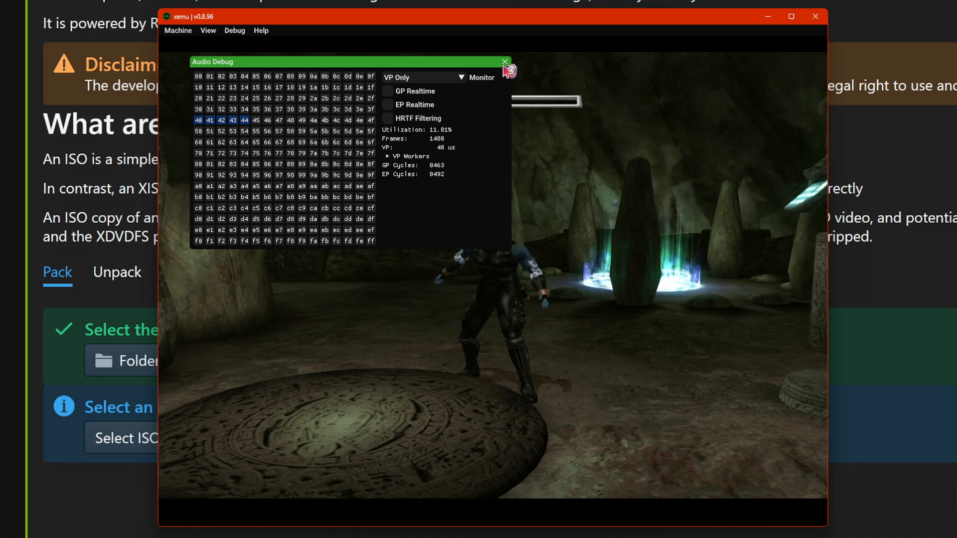
{"action": "left_click", "coordinate": [505, 62]}
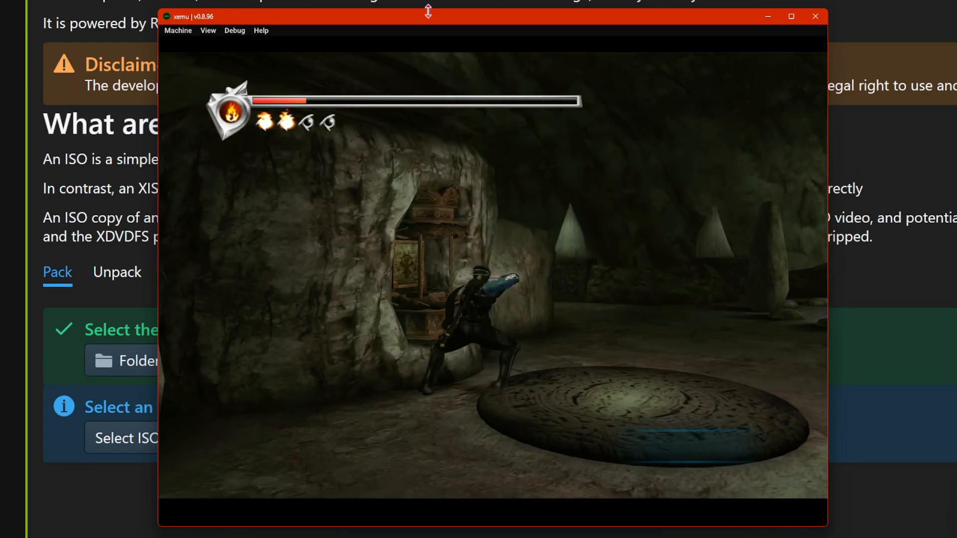
- Reach the Display settings and review the available renderer backends
{"action": "left_click", "coordinate": [179, 29]}
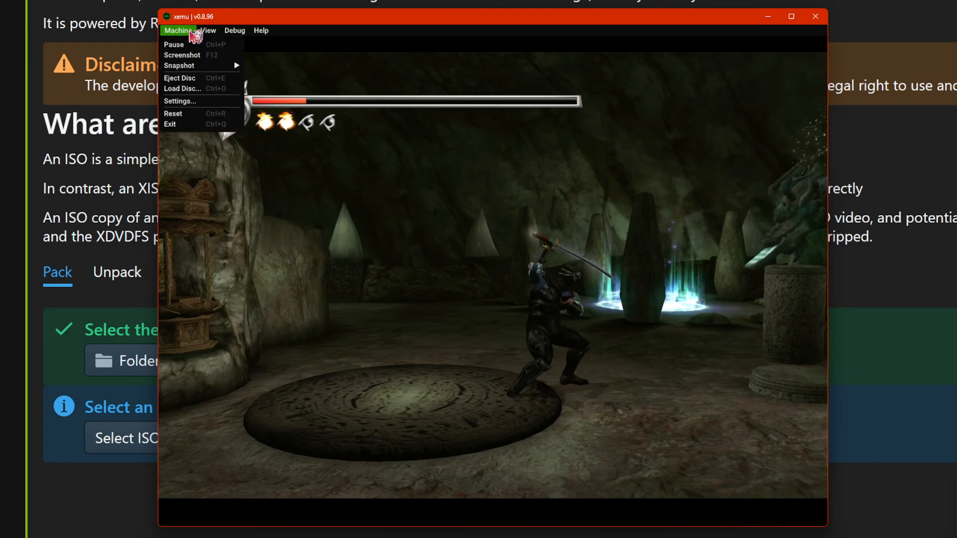
{"action": "left_click", "coordinate": [179, 101]}
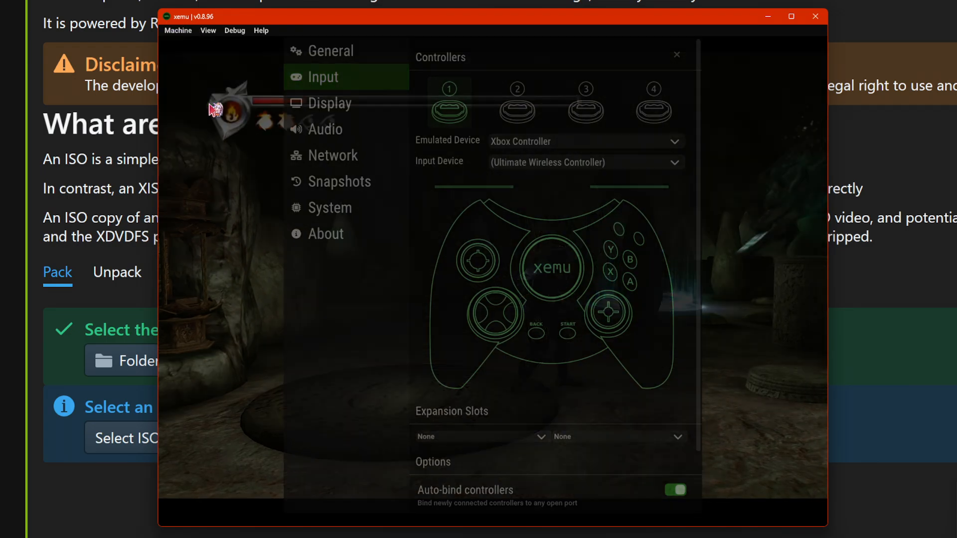
{"action": "left_click", "coordinate": [330, 102]}
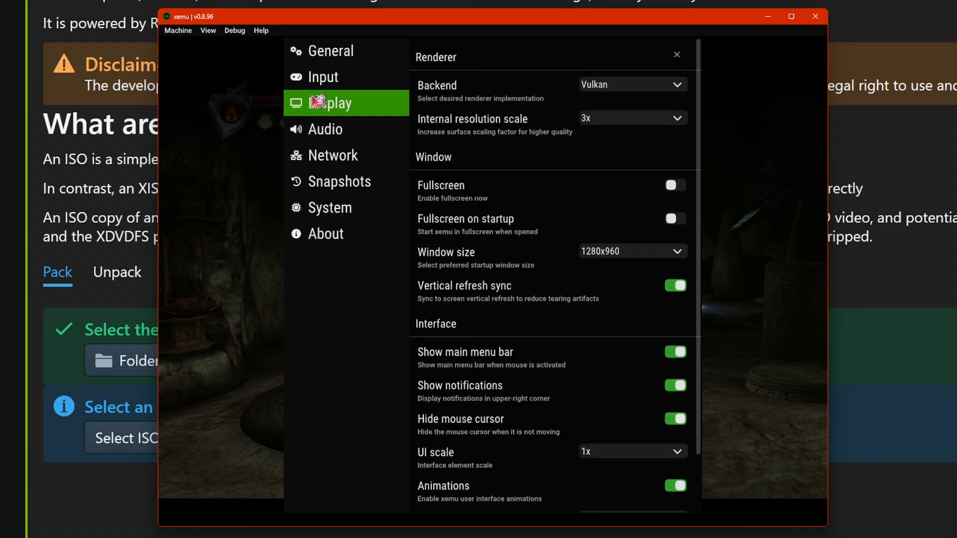
{"action": "mouse_move", "coordinate": [596, 89]}
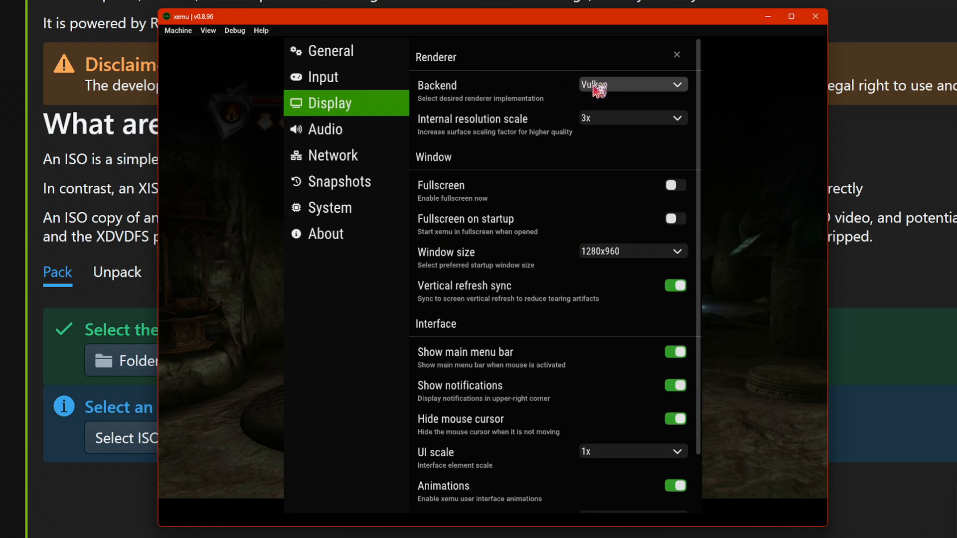
{"action": "left_click", "coordinate": [632, 84]}
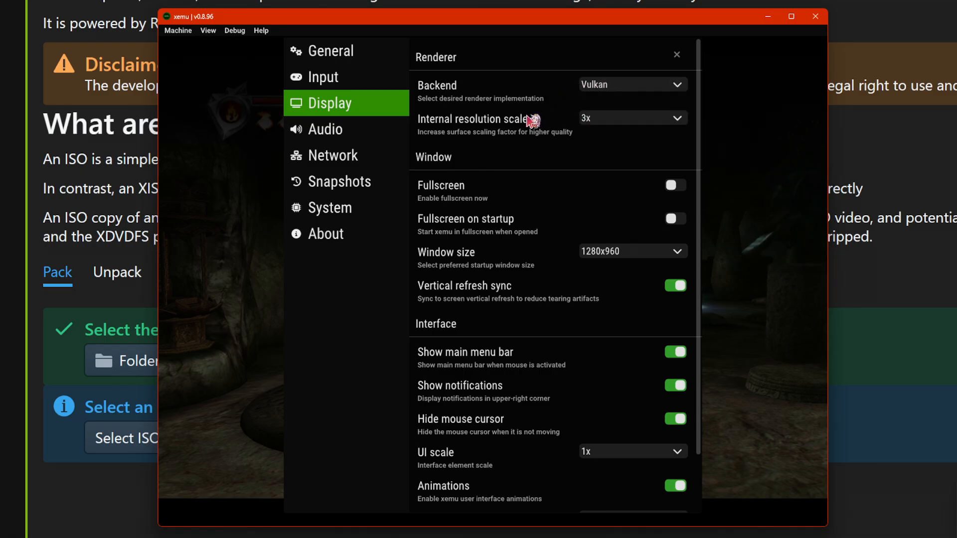
{"action": "mouse_move", "coordinate": [621, 126]}
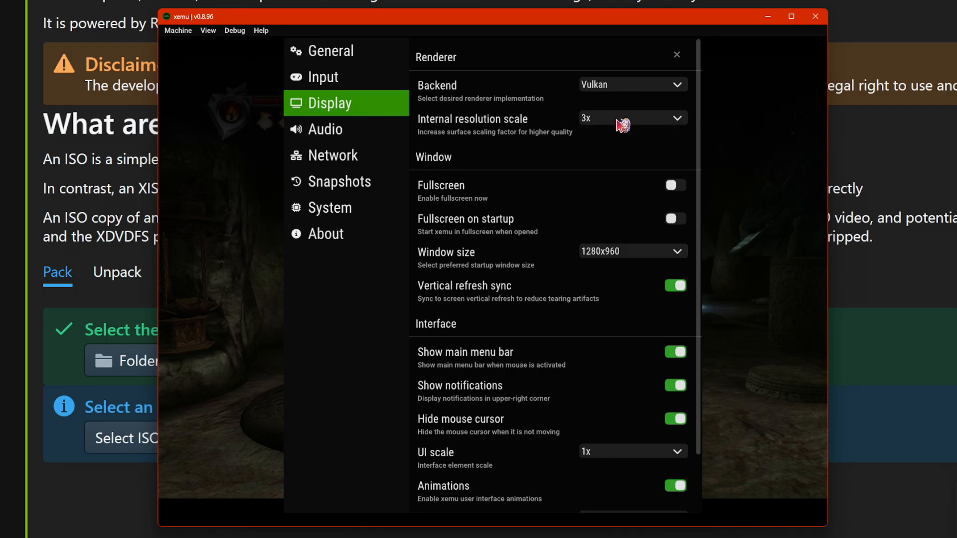
- Change the display aspect ratio from Native to 16:9
{"action": "scroll", "scroll_direction": "down", "scroll_amount": 3}
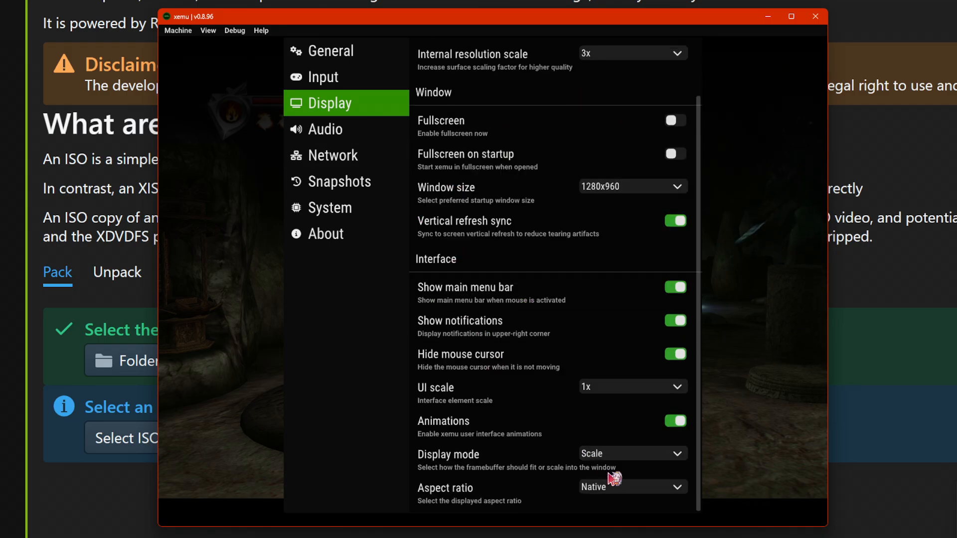
{"action": "mouse_move", "coordinate": [645, 497]}
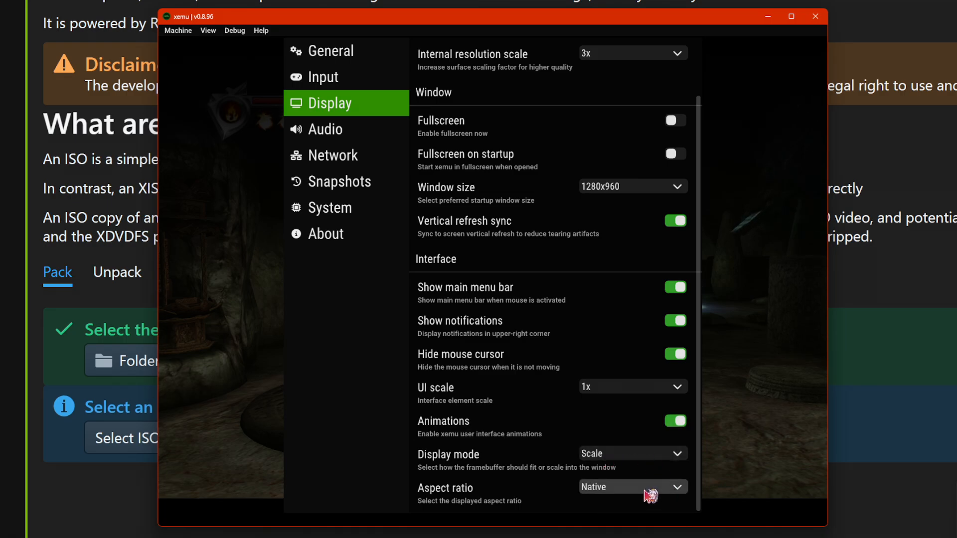
{"action": "left_click", "coordinate": [632, 487]}
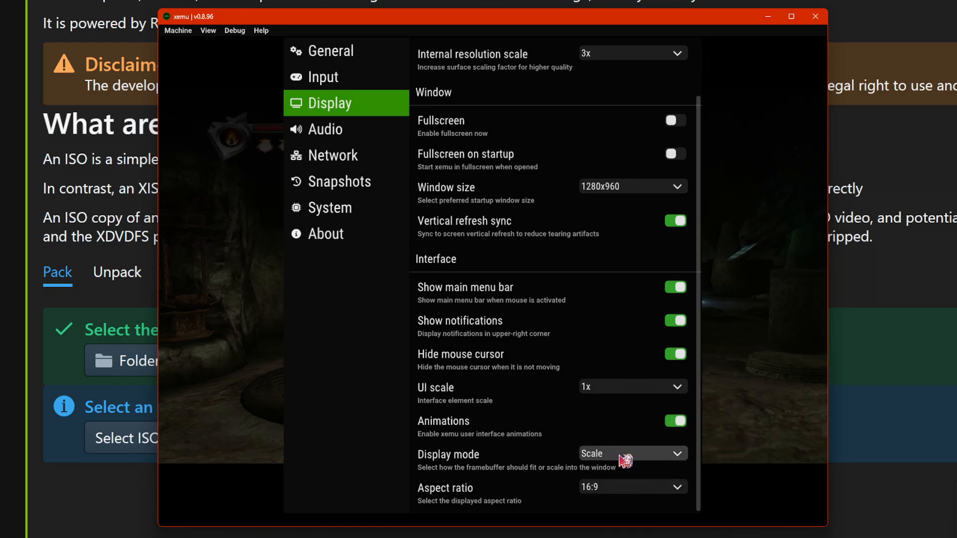
{"action": "left_click", "coordinate": [633, 454]}
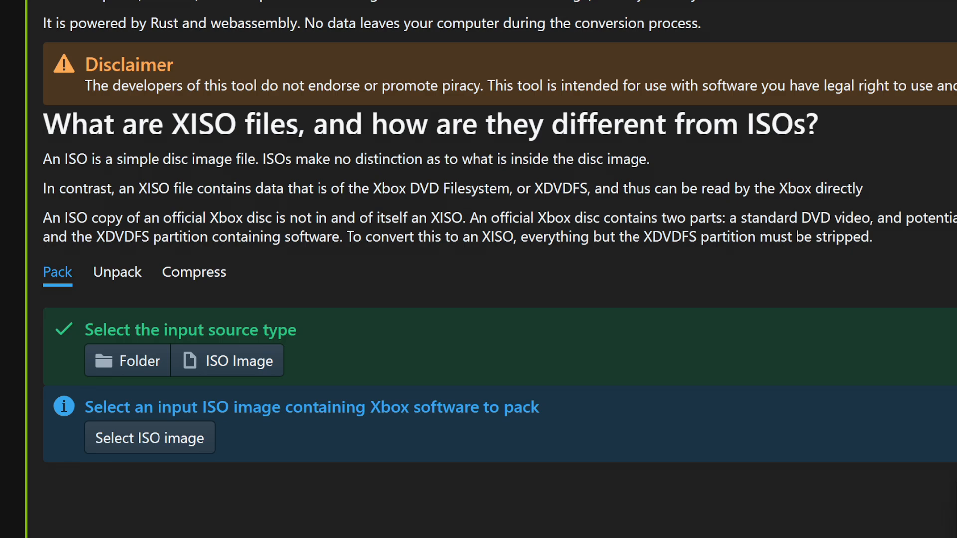
{"action": "mouse_move", "coordinate": [349, 225]}
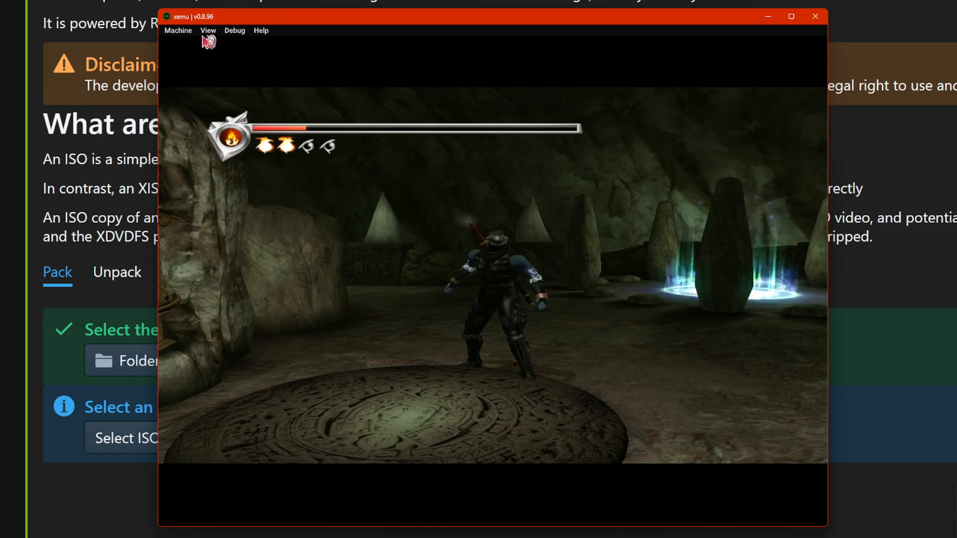
- Set the internal resolution scale to 1x from the View menu's 1x-8x list
{"action": "left_click", "coordinate": [208, 29]}
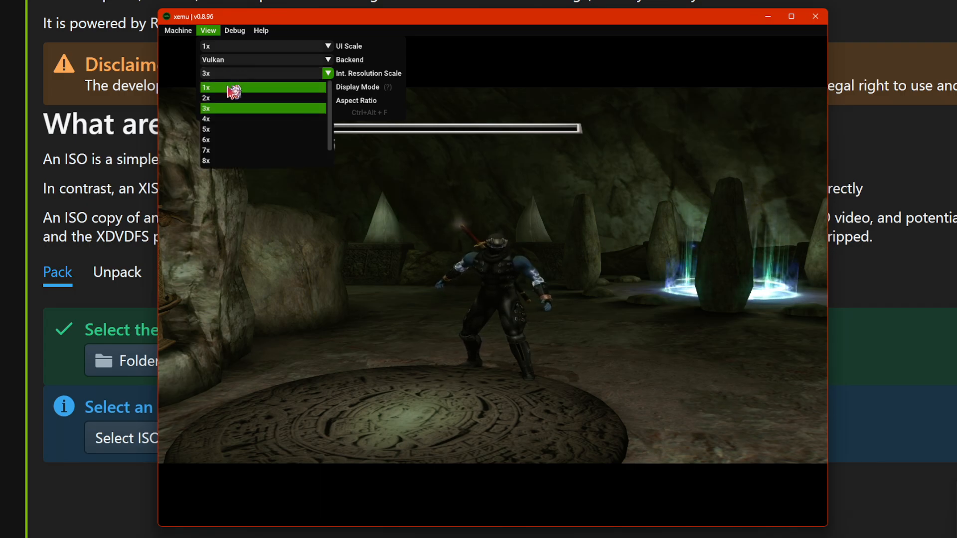
{"action": "left_click", "coordinate": [225, 88]}
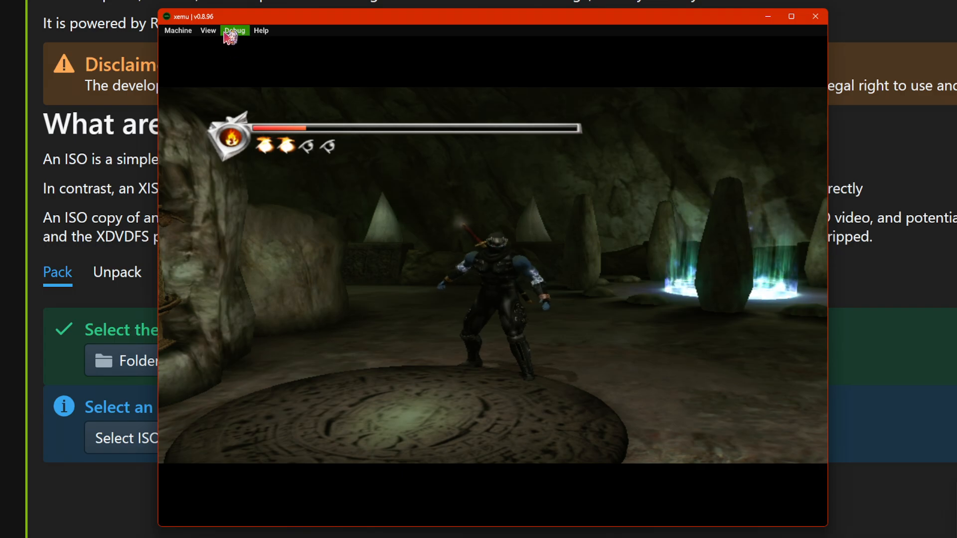
{"action": "left_click", "coordinate": [179, 30]}
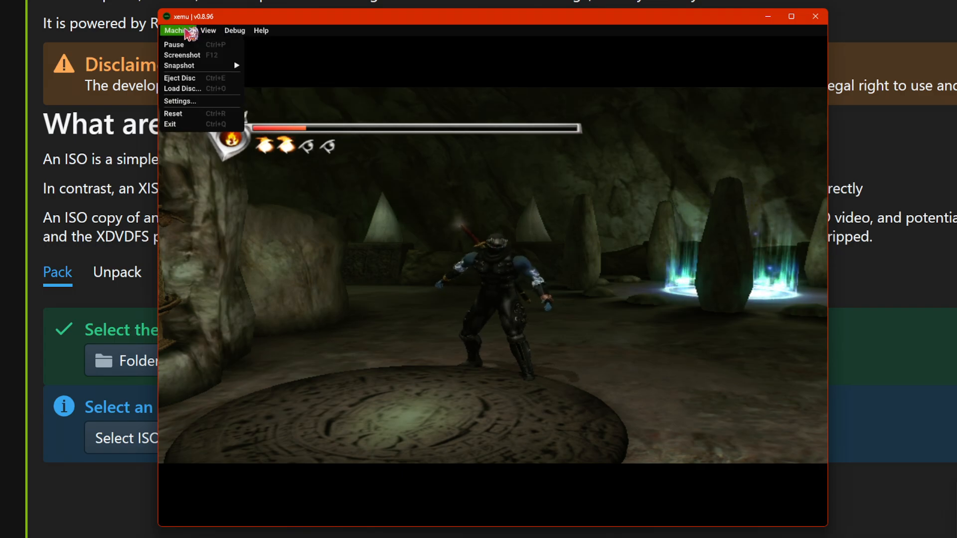
{"action": "left_click", "coordinate": [180, 102]}
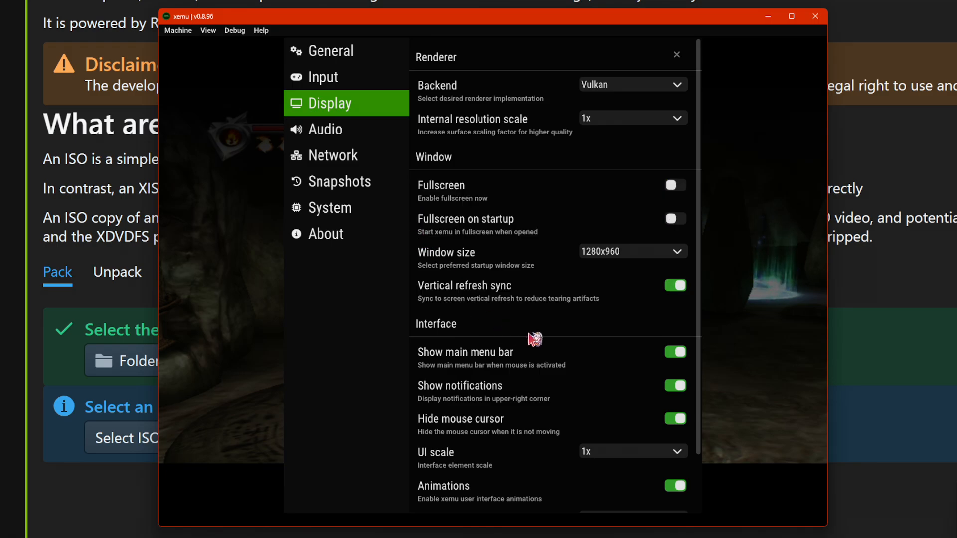
{"action": "scroll", "scroll_direction": "down", "scroll_amount": 3}
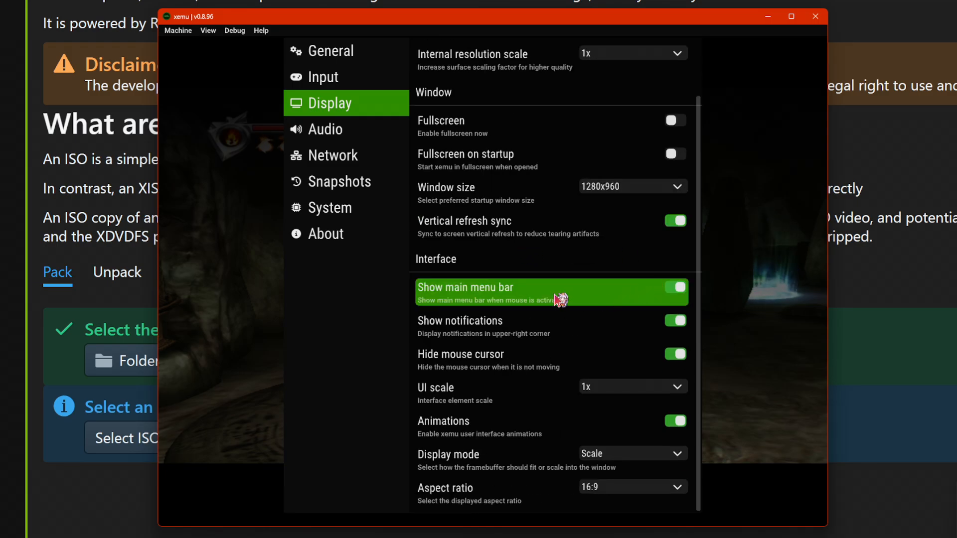
{"action": "left_click", "coordinate": [325, 129]}
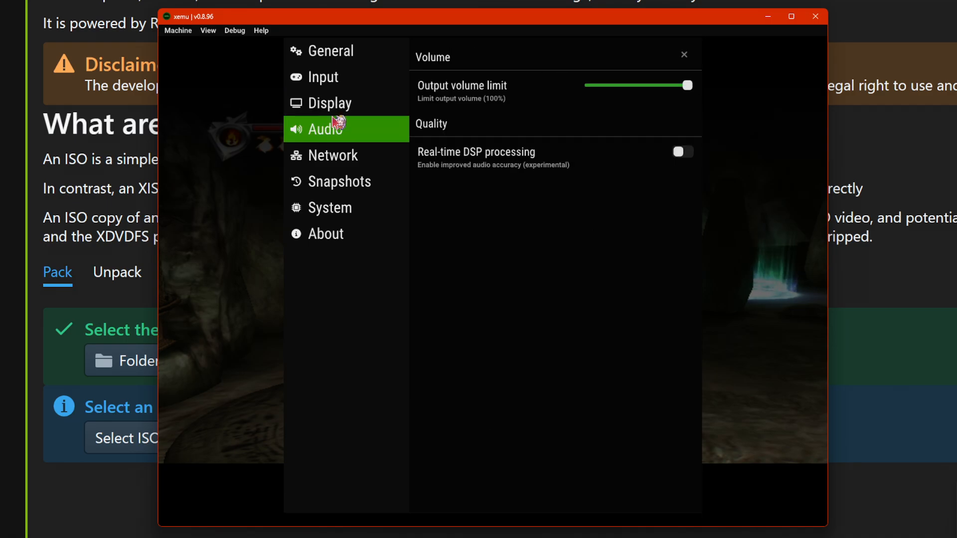
{"action": "left_click", "coordinate": [330, 50]}
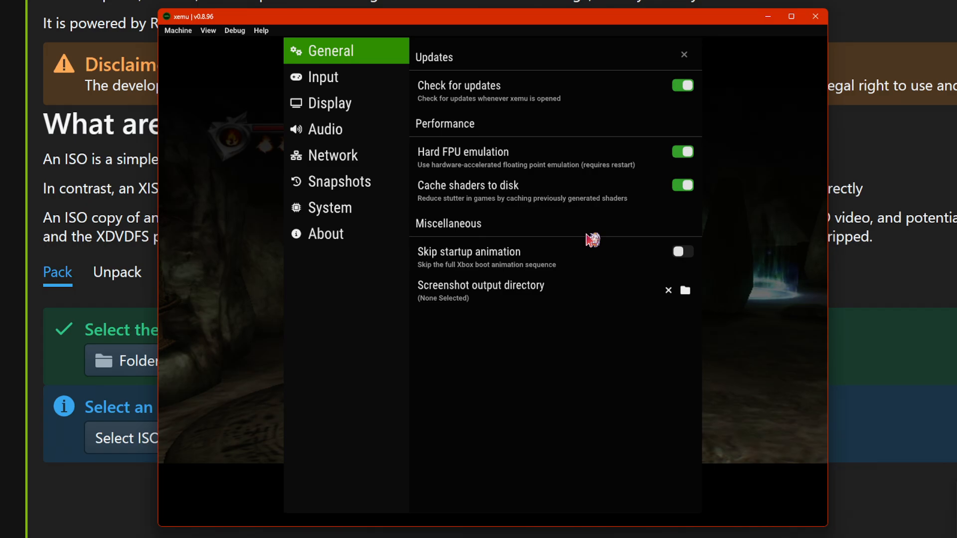
{"action": "mouse_move", "coordinate": [569, 237]}
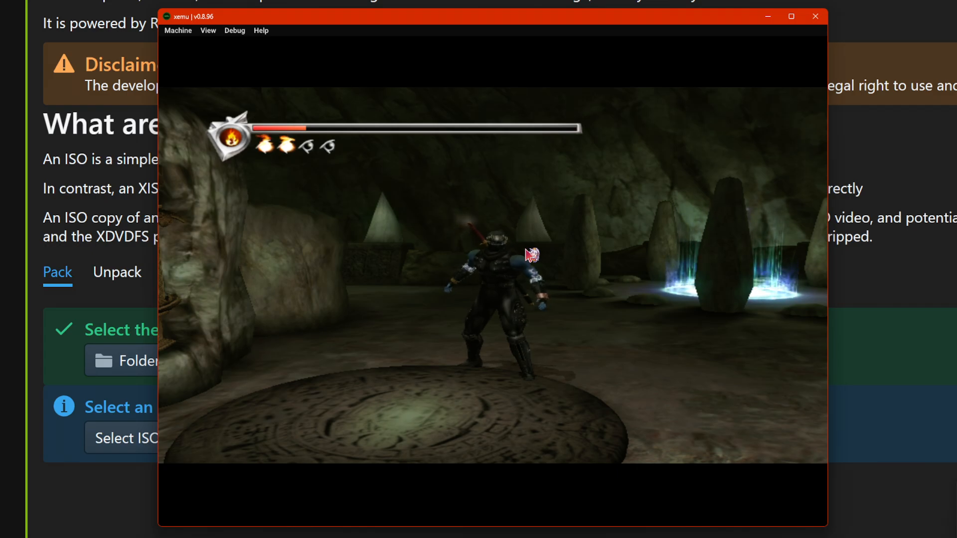
{"action": "mouse_move", "coordinate": [387, 208]}
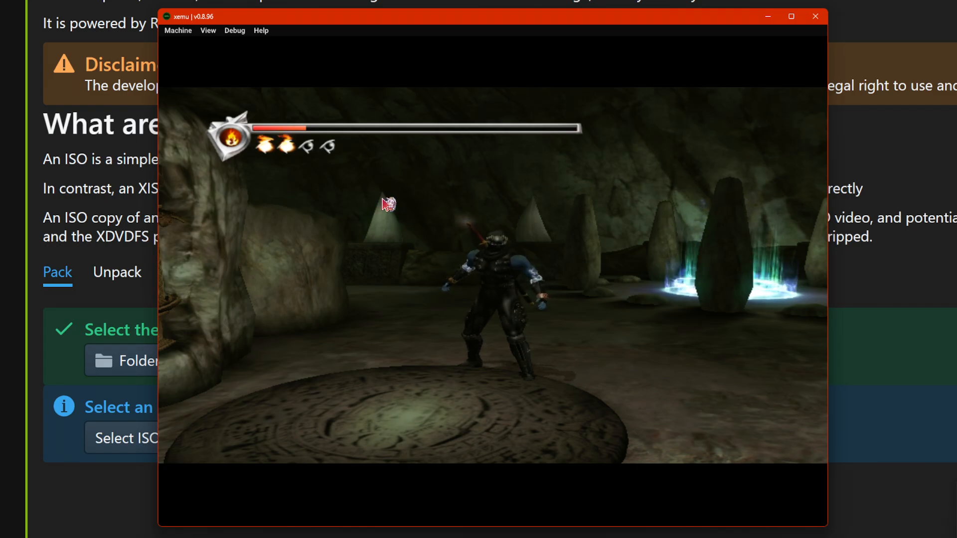